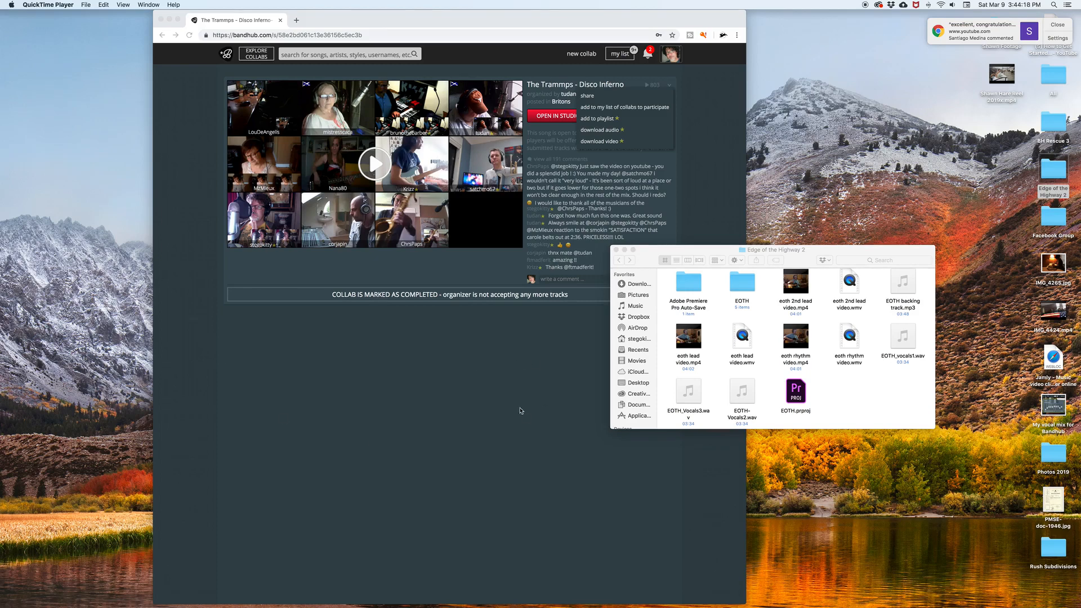
mouse_move(248, 356)
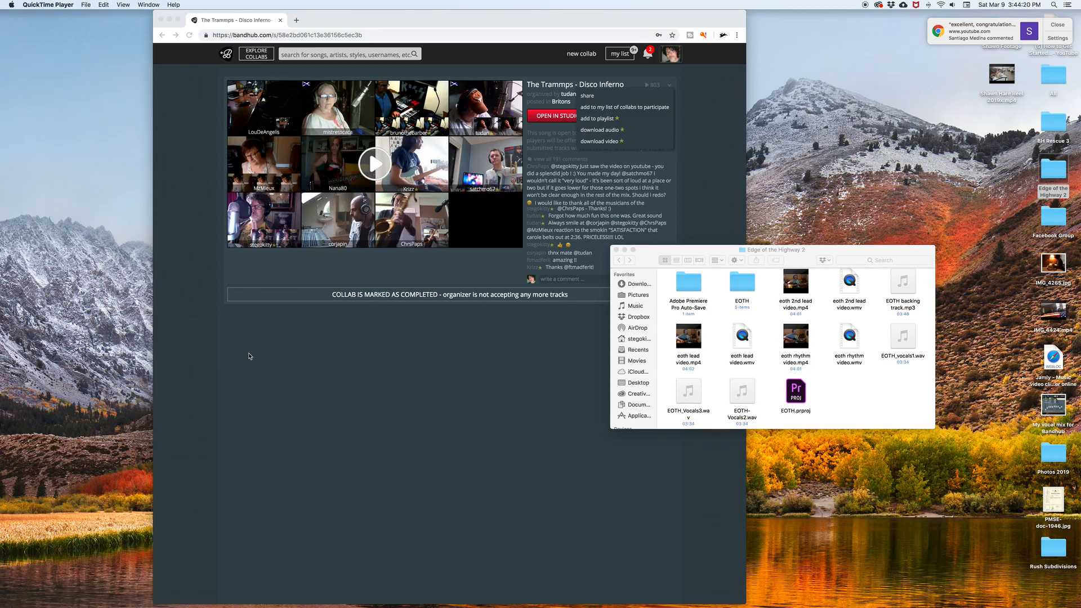
mouse_move(360, 214)
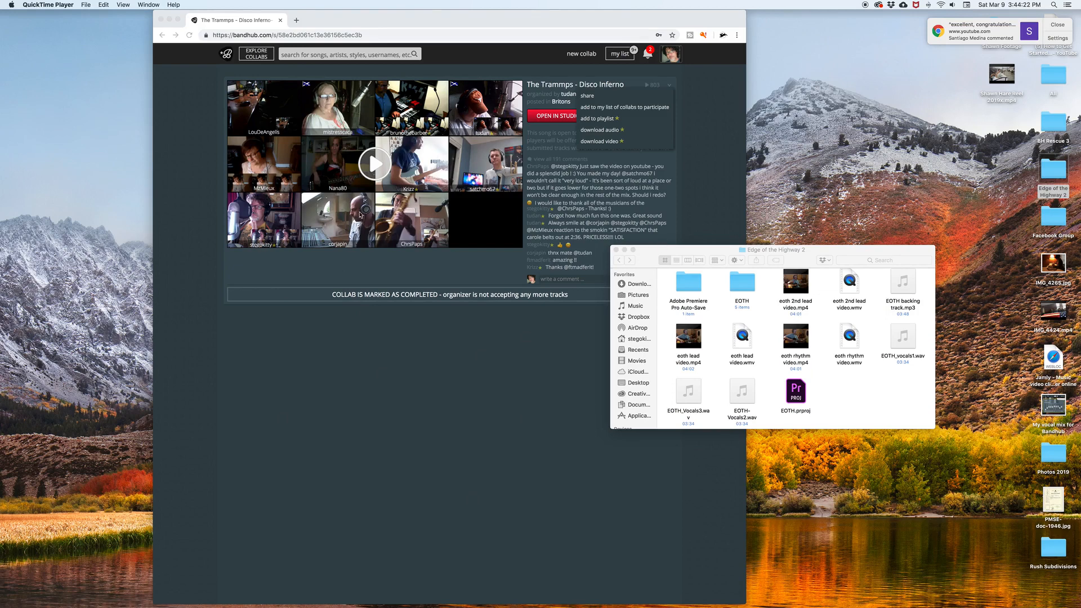
mouse_move(700, 151)
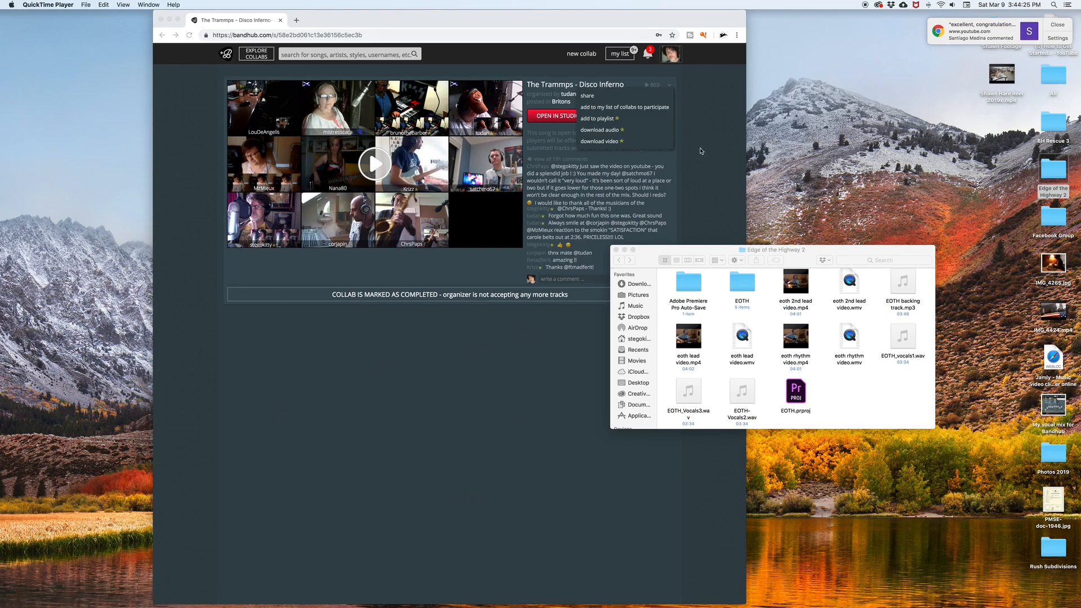
mouse_move(715, 181)
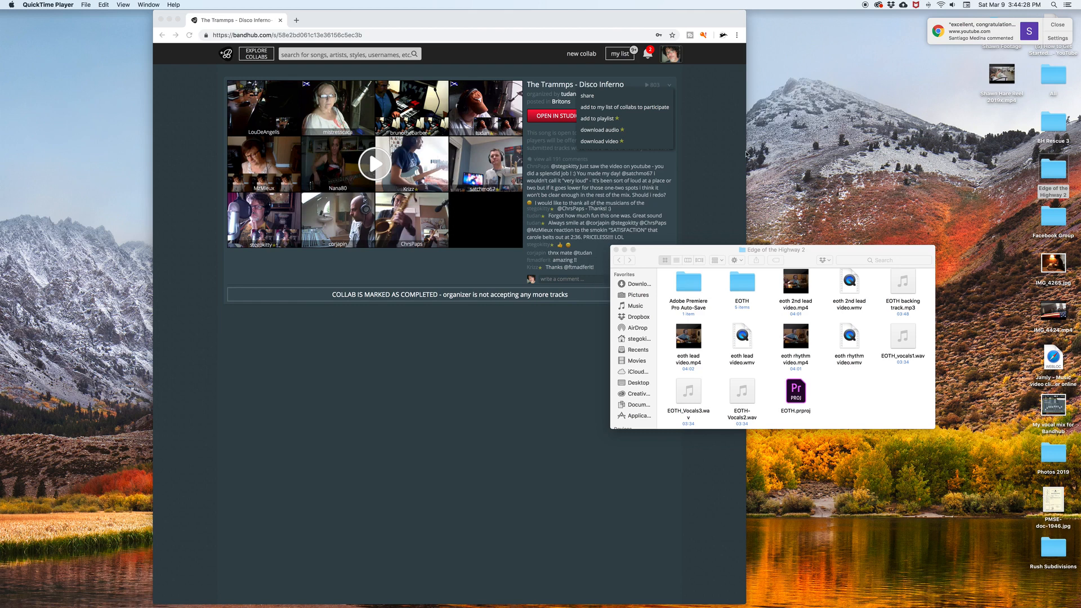
mouse_move(390, 337)
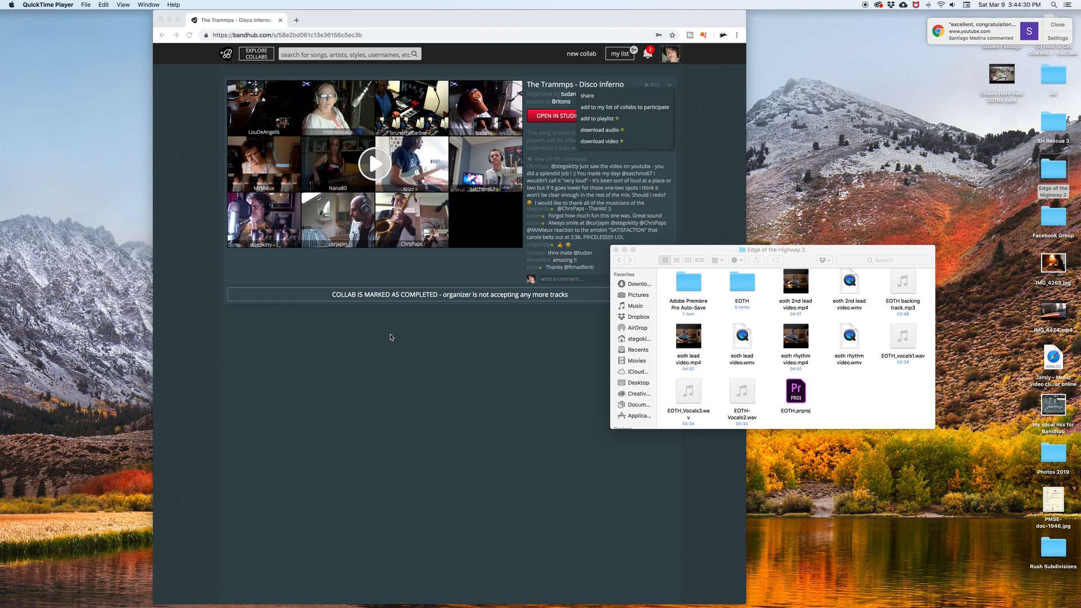
mouse_move(418, 333)
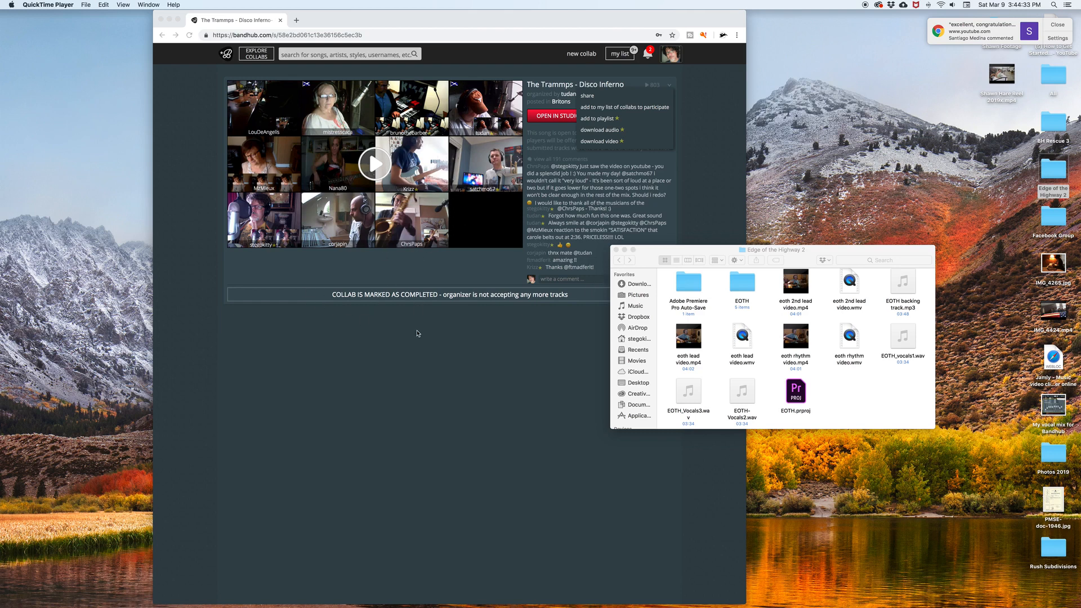
mouse_move(407, 365)
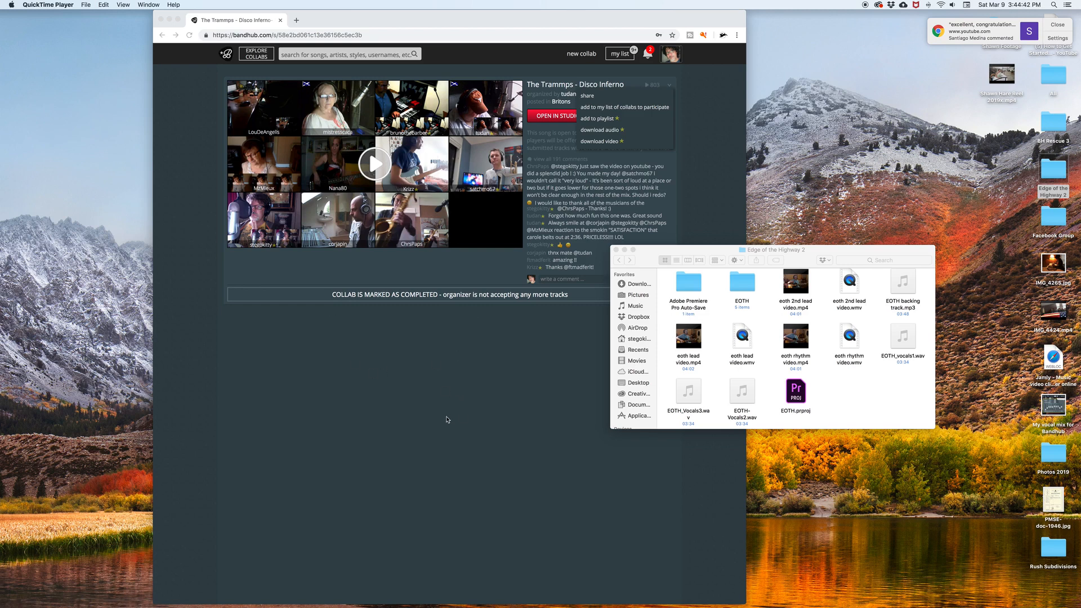
mouse_move(358, 266)
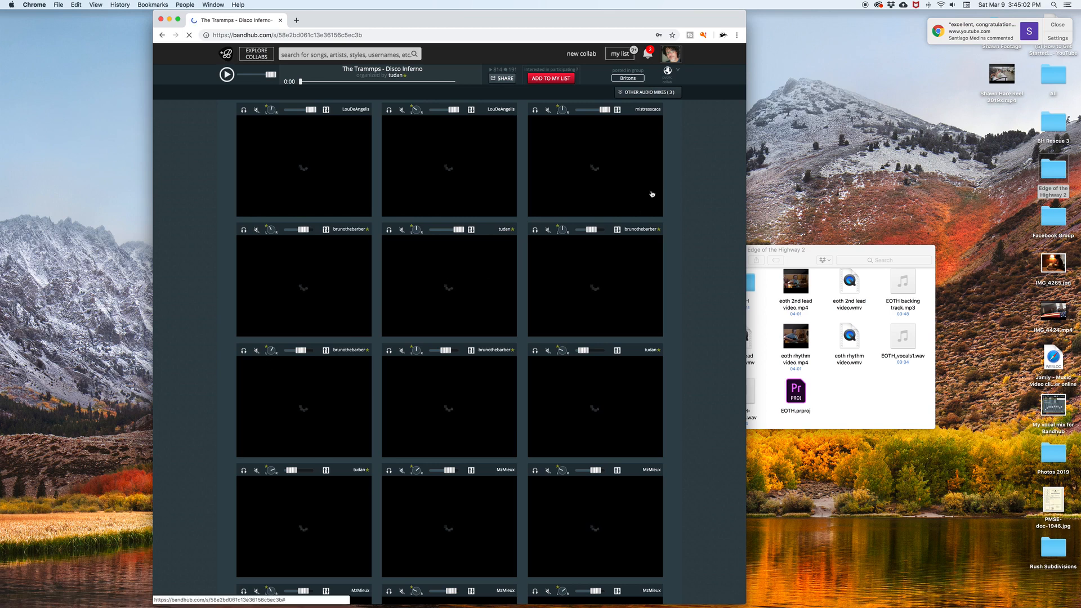
Download the Disco Inferno collab as an MP4 from the studio's sharing and download choices
click(227, 75)
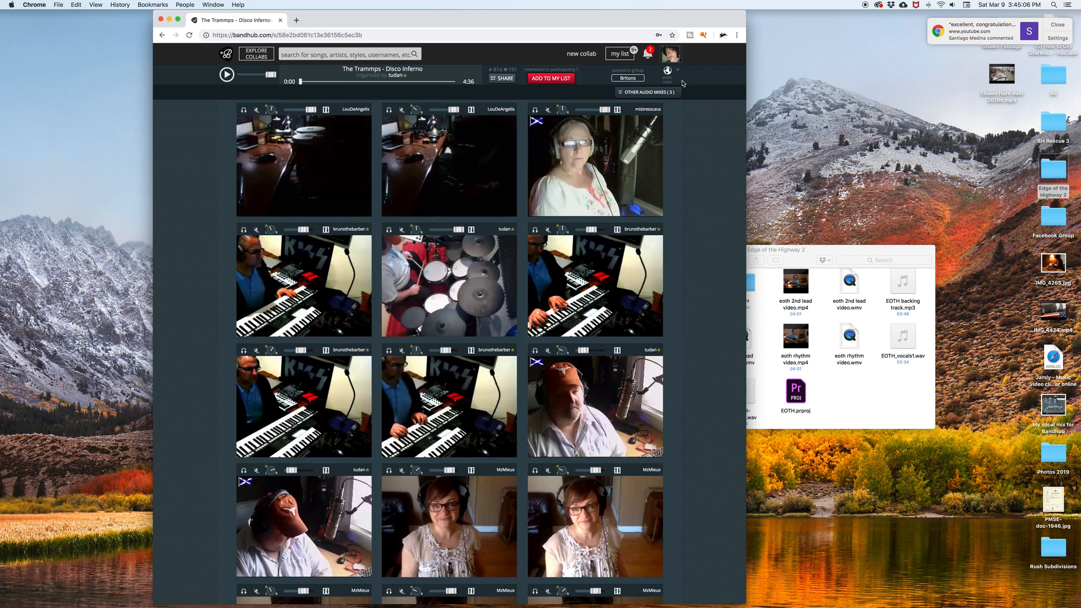
click(677, 70)
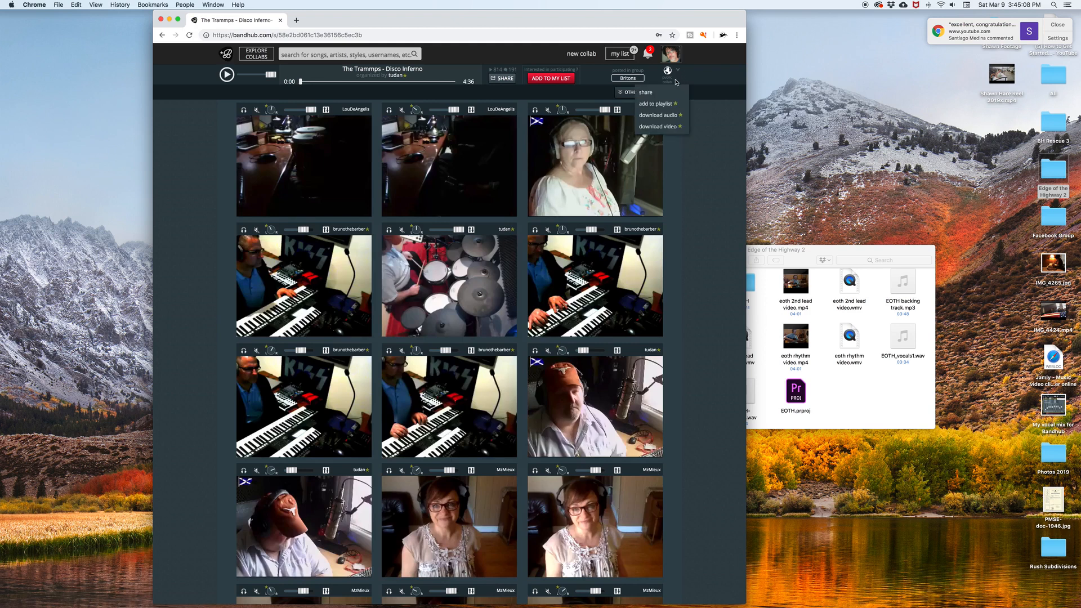
click(656, 126)
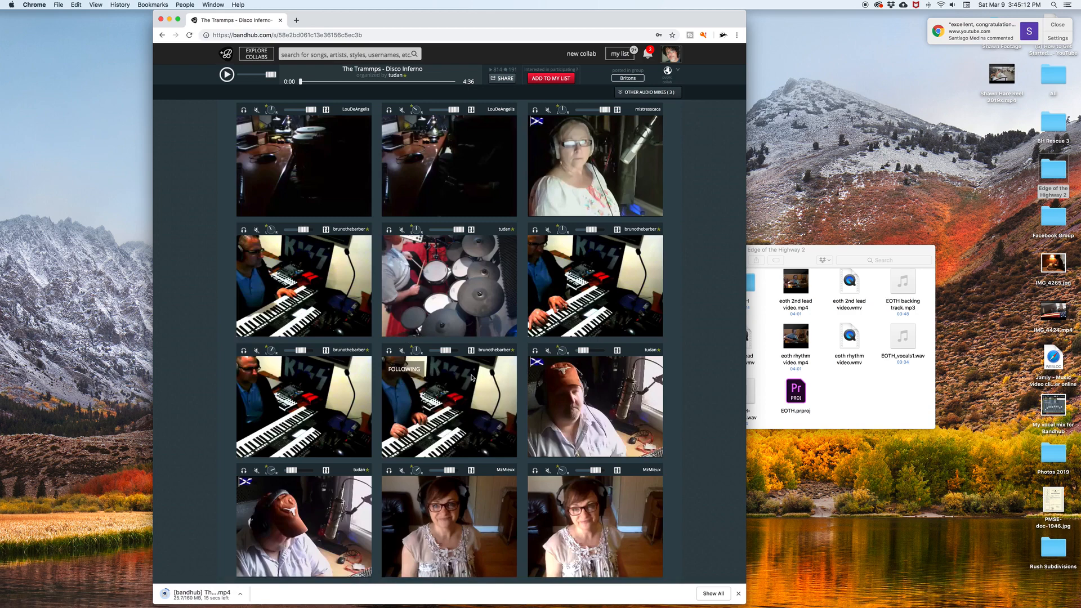
scroll(down, 3)
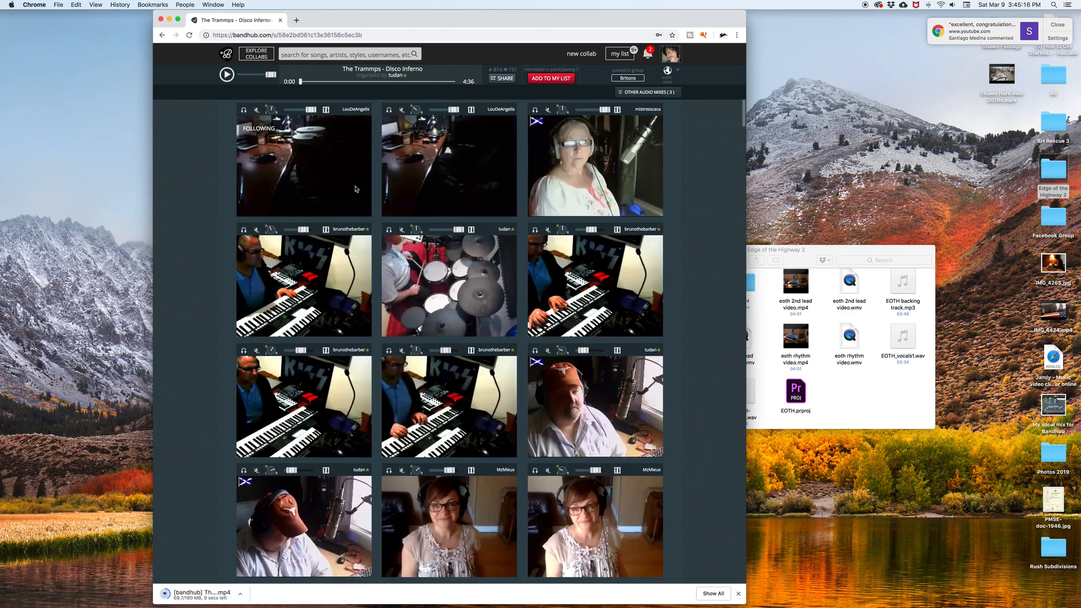
mouse_move(718, 249)
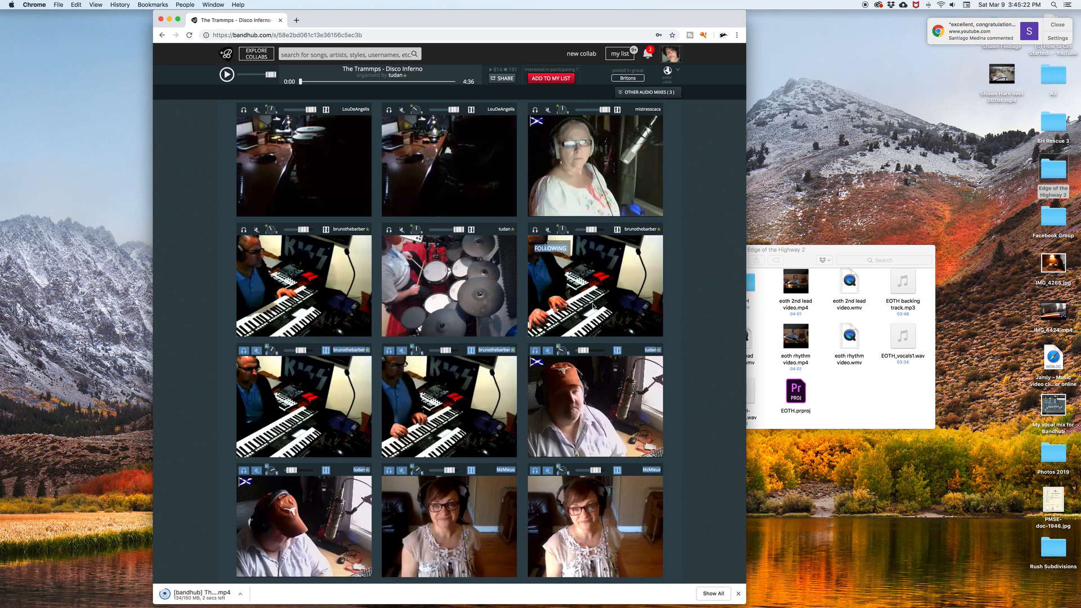
scroll(down, 3)
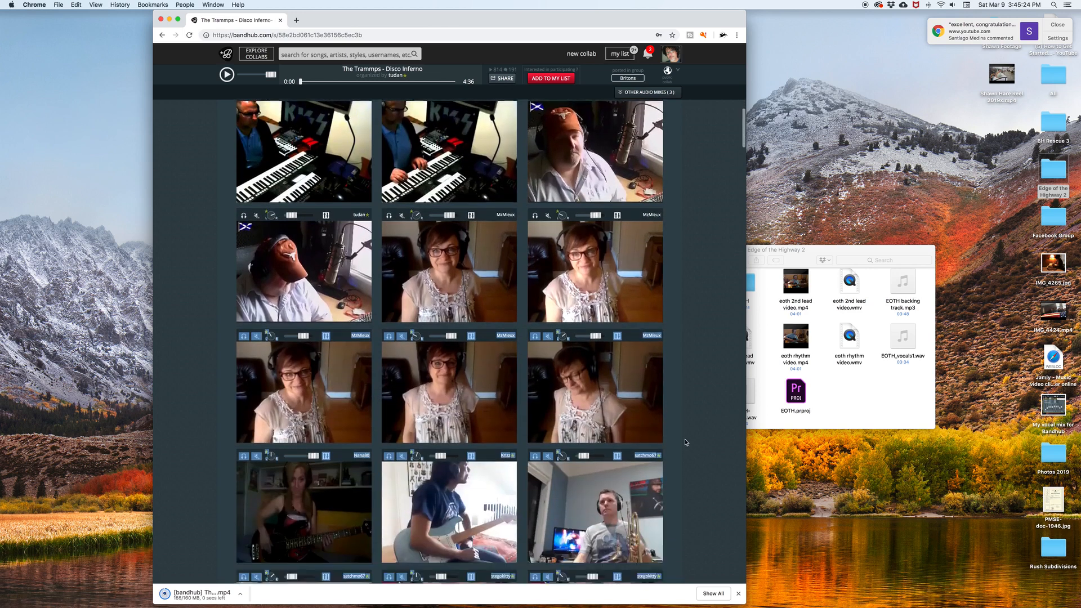
scroll(down, 3)
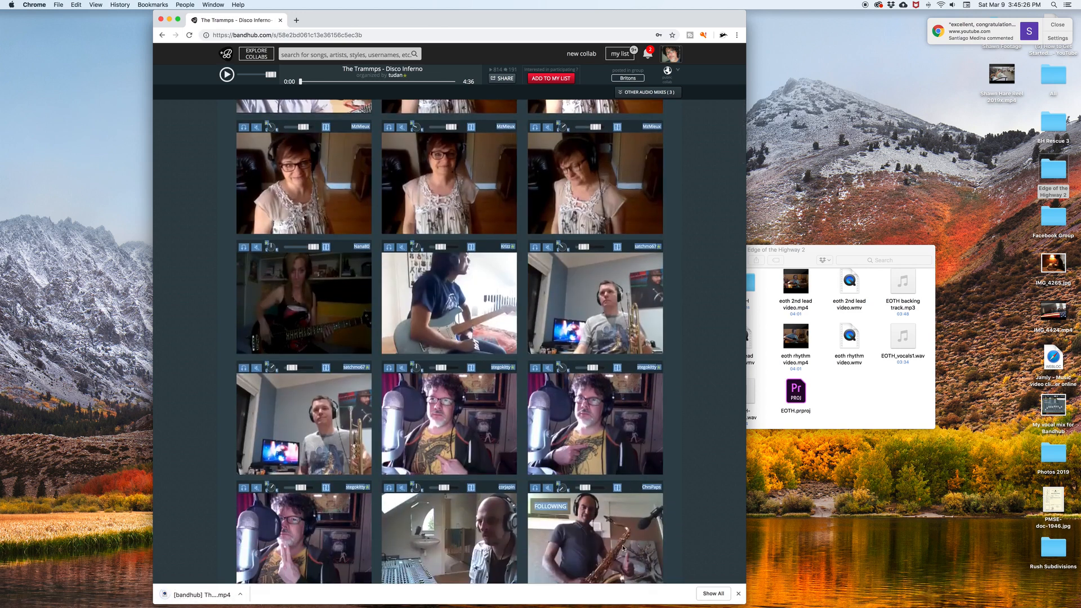
scroll(down, 3)
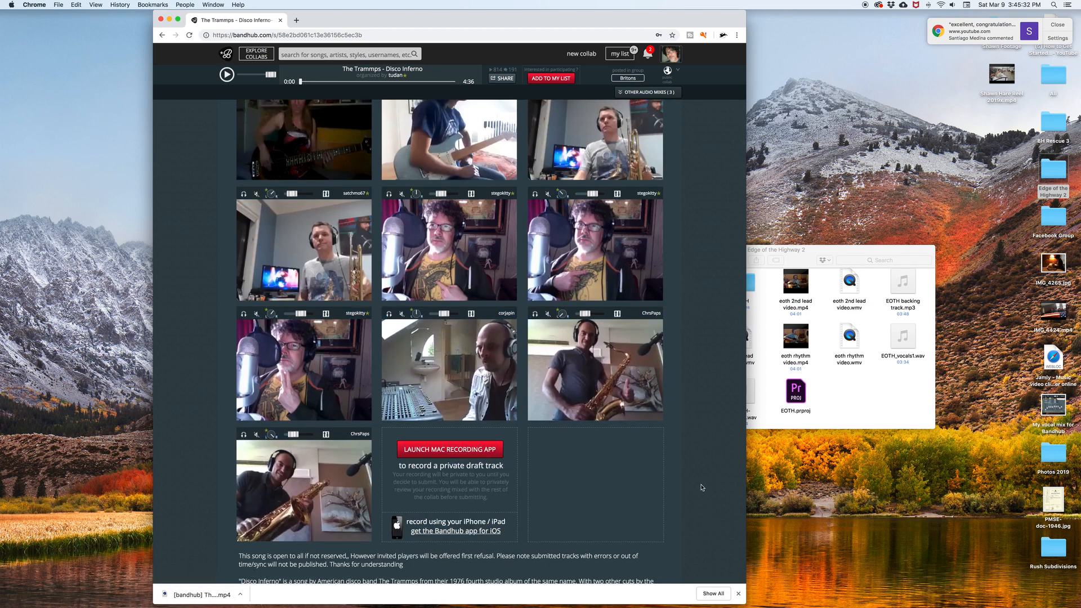
mouse_move(559, 457)
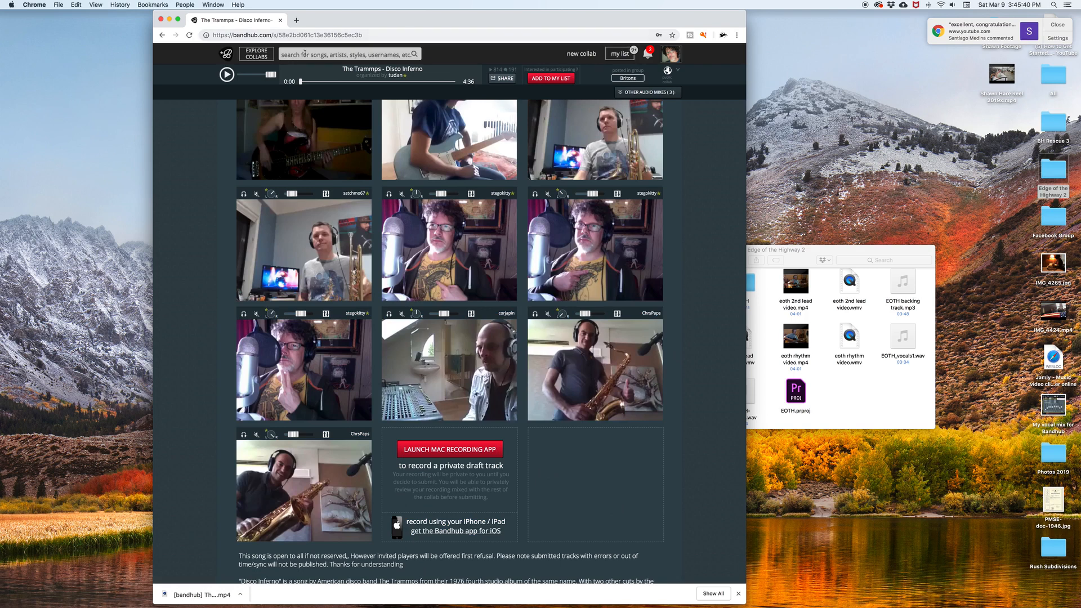
Search 'grand' and open John Denver – Grandma's Feather Bed, then switch to After Effects
click(347, 54)
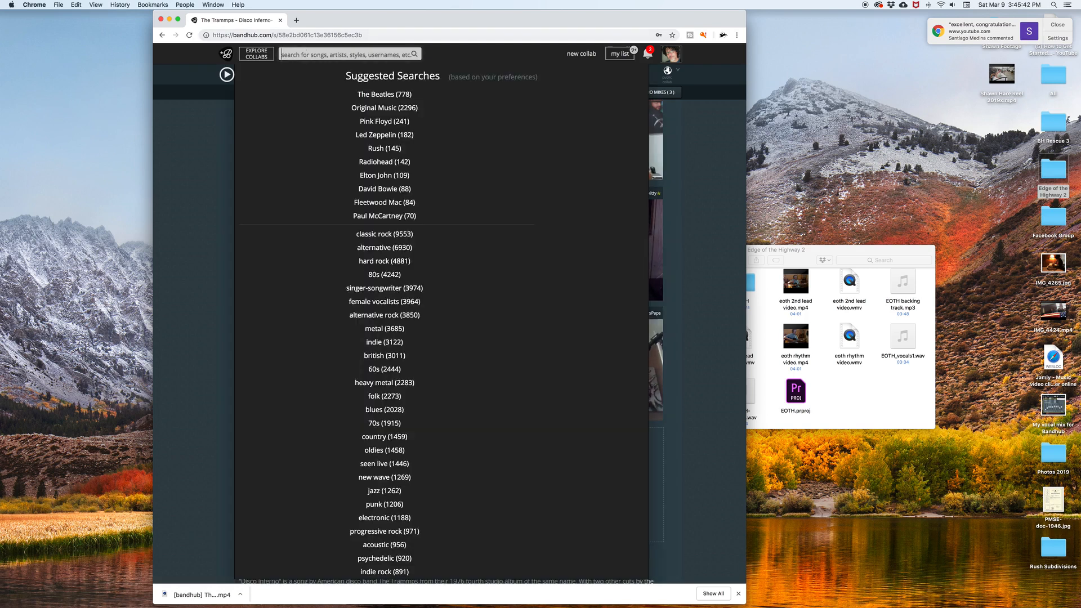
text(grandmas's)
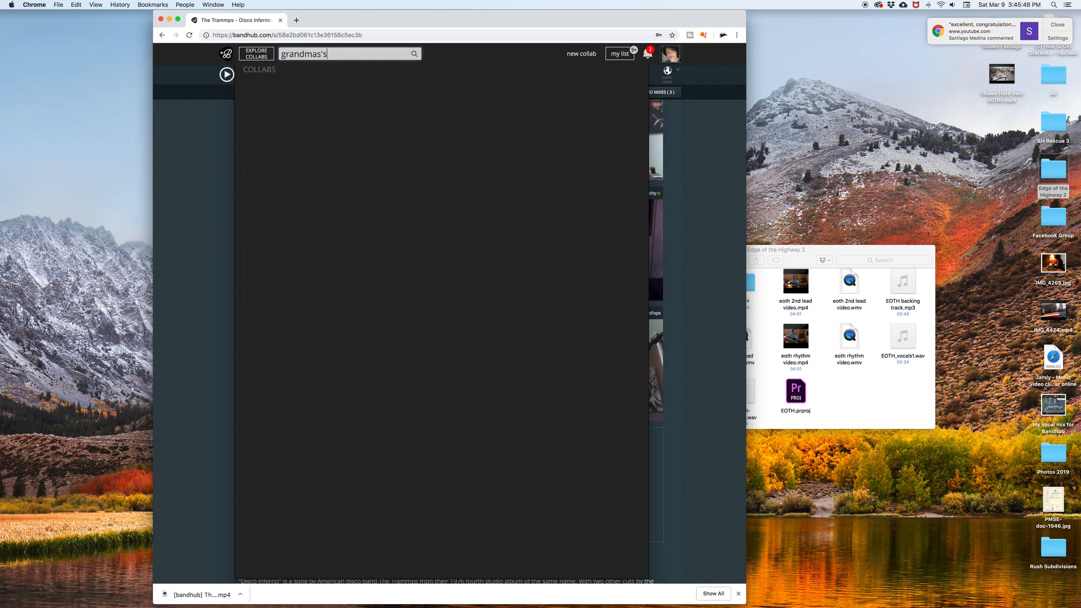
key(backspace)
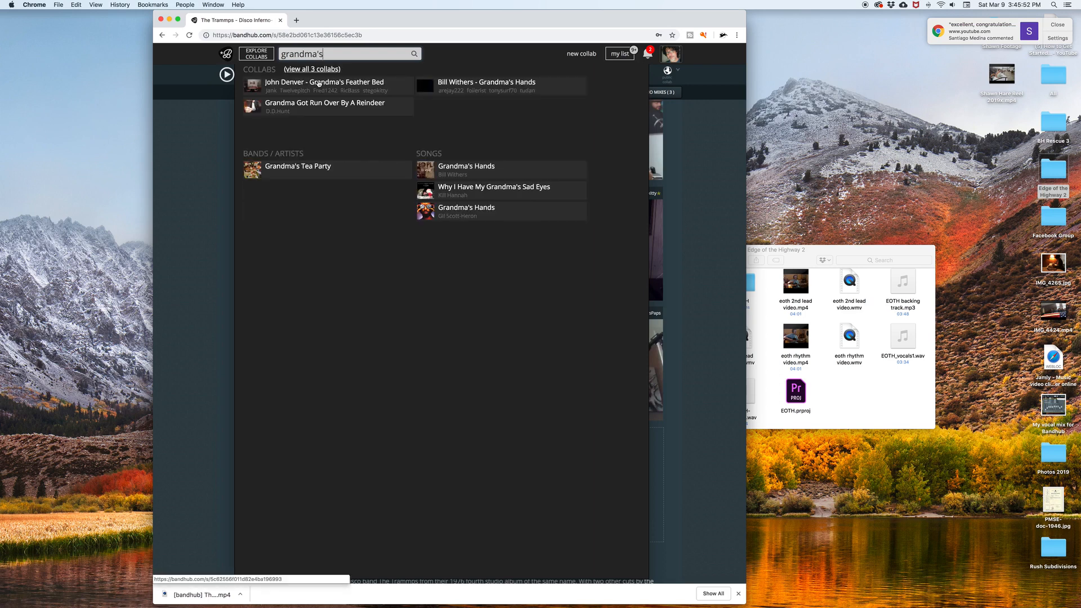
click(324, 82)
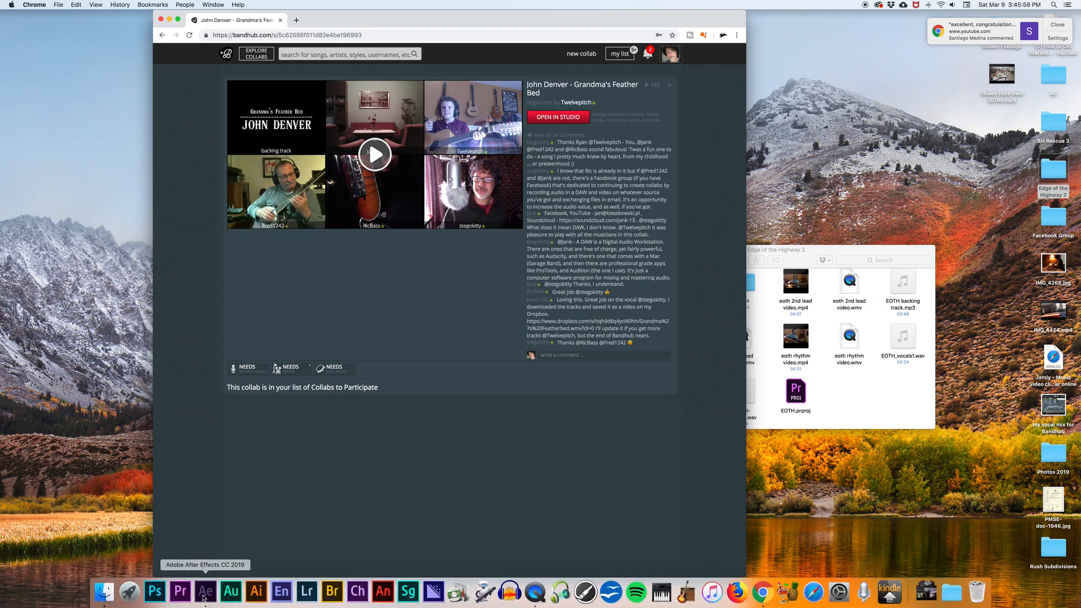
click(205, 591)
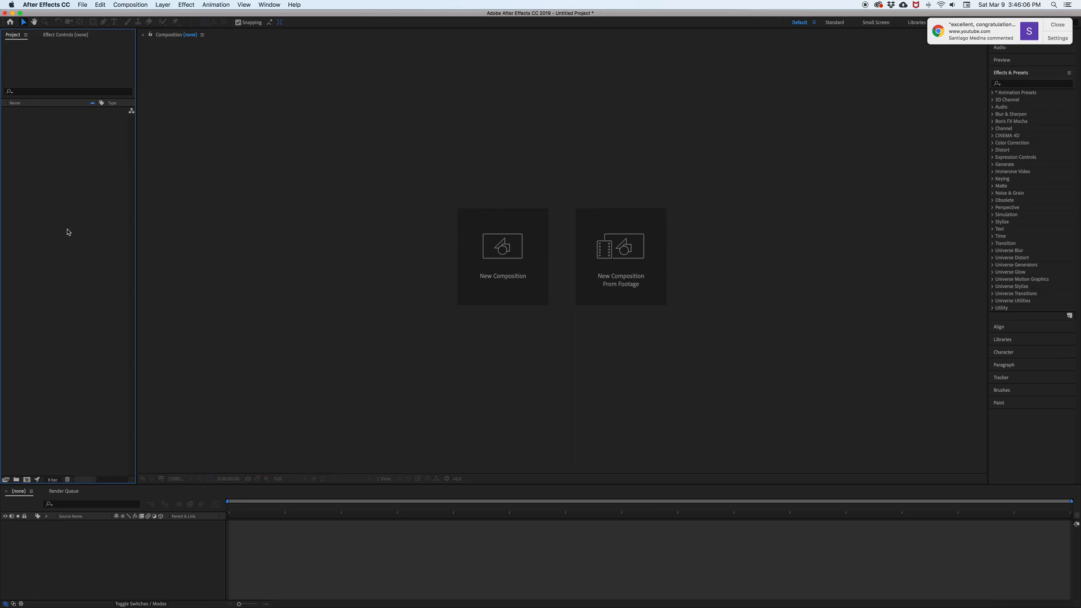
mouse_move(68, 174)
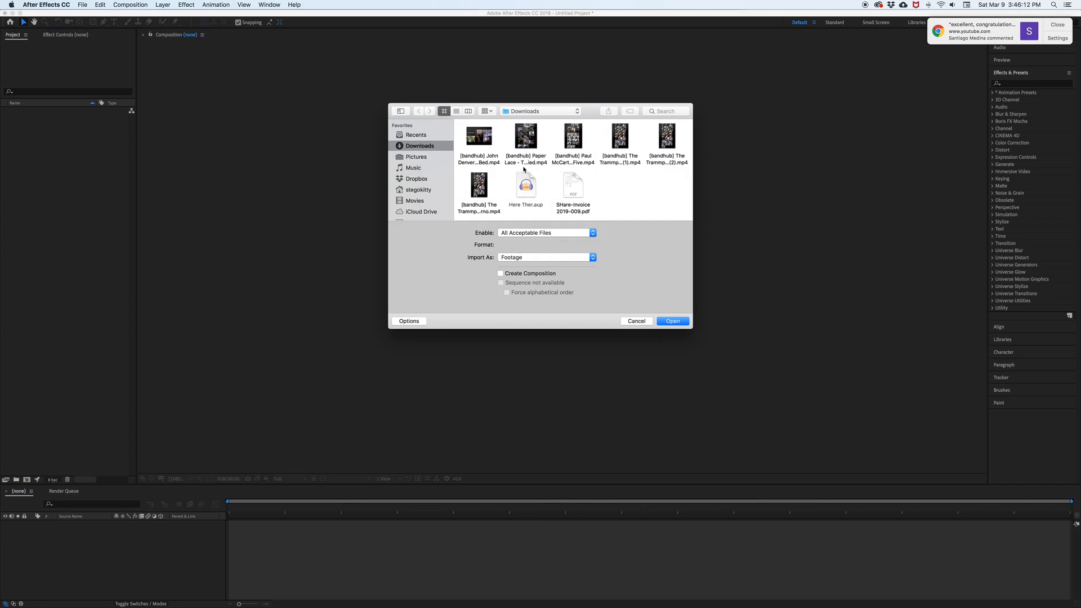
Import the Grandma's Feather Bed mp4 into the After Effects project
click(478, 136)
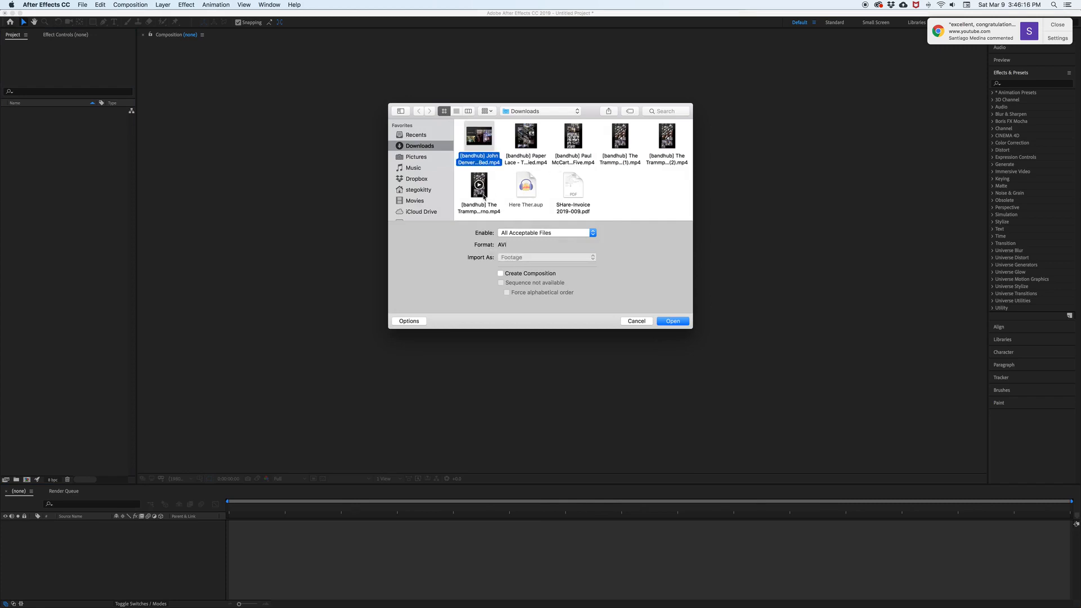
click(672, 321)
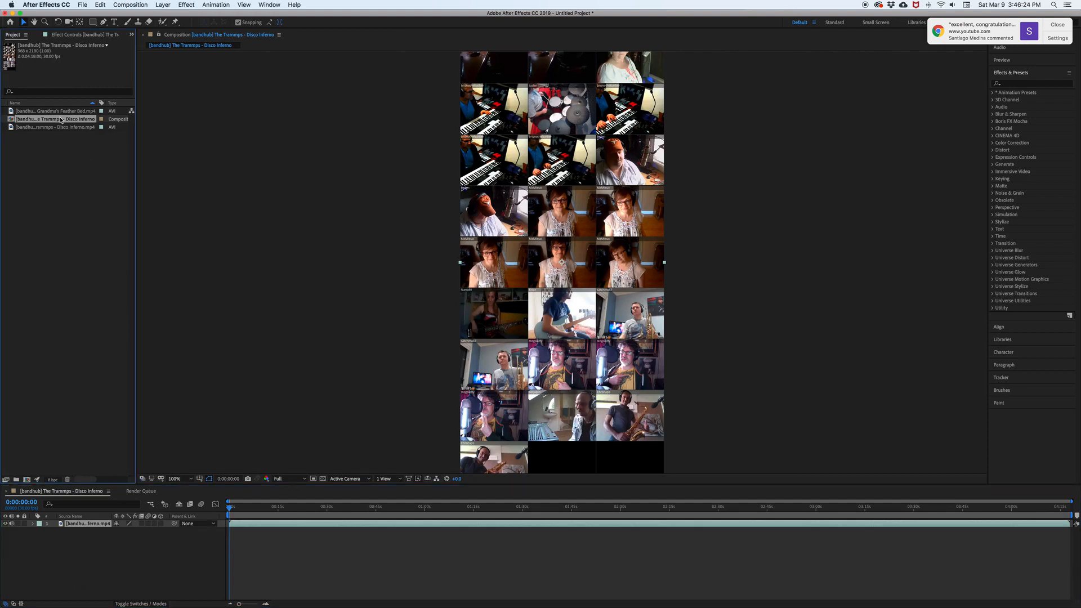
Add the Grandma's Feather Bed video as a second layer in the Disco Inferno composition
right_click(52, 118)
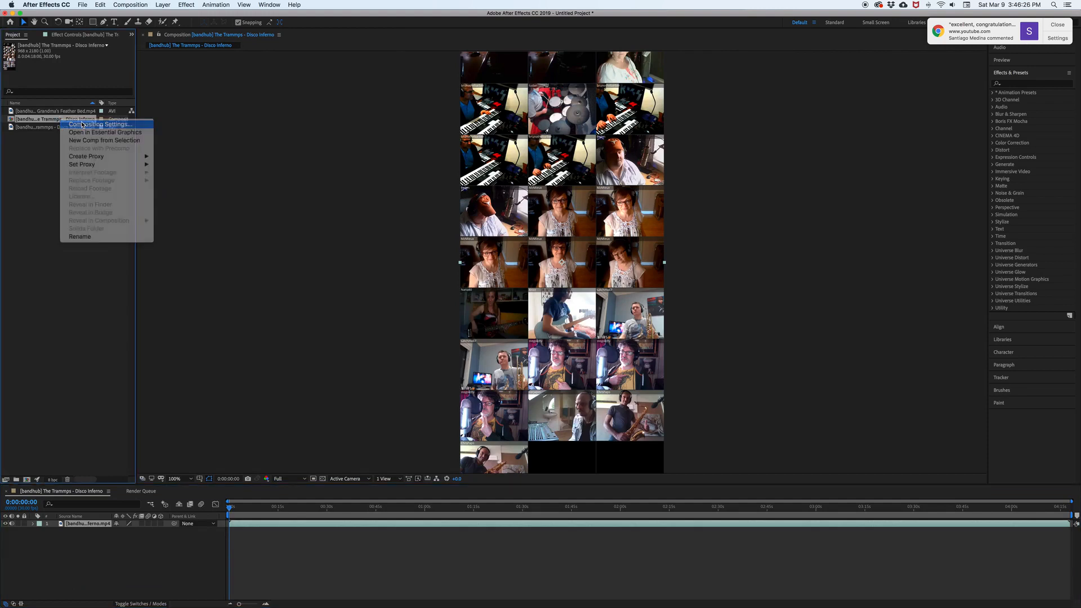
click(98, 124)
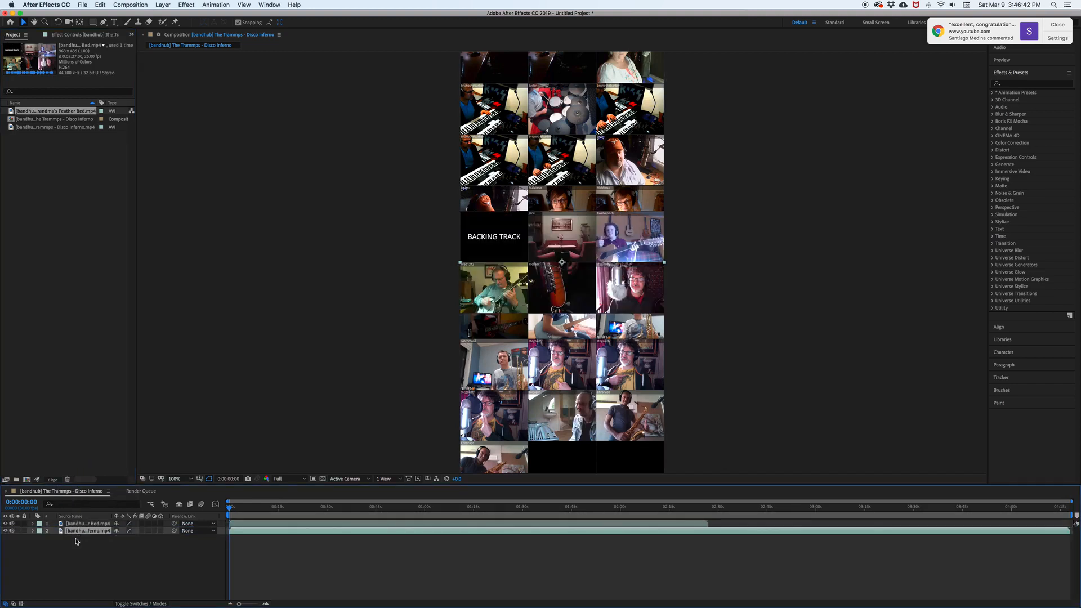
mouse_move(585, 235)
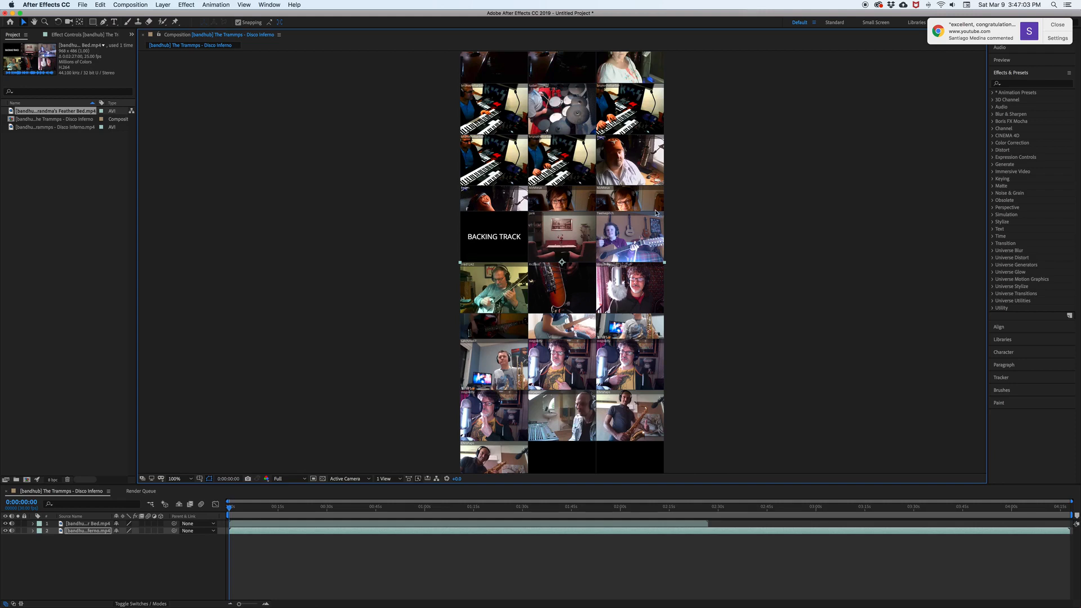
mouse_move(798, 131)
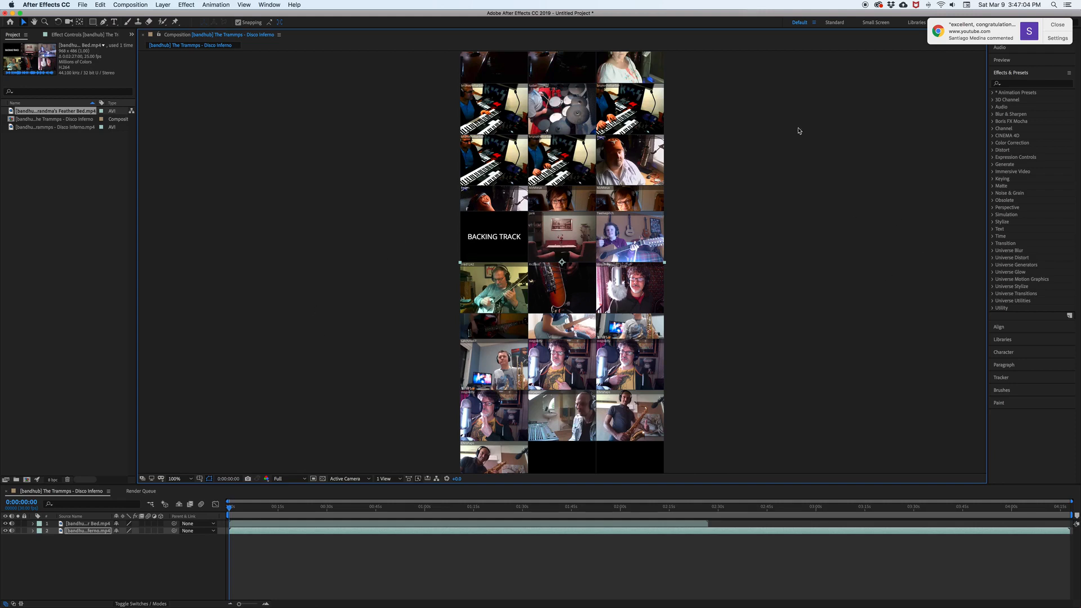
mouse_move(585, 484)
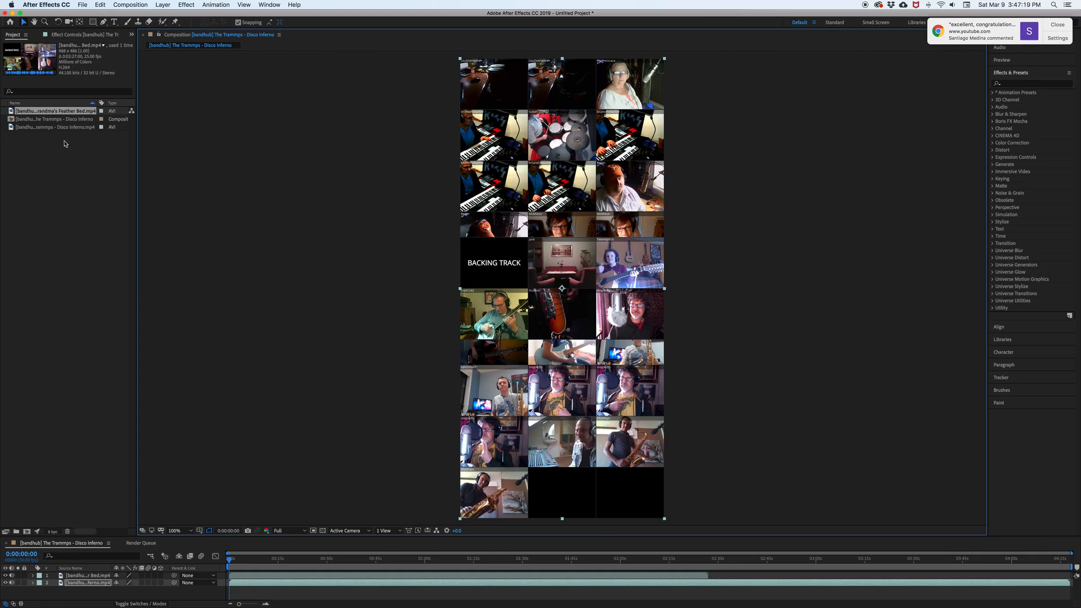
click(53, 118)
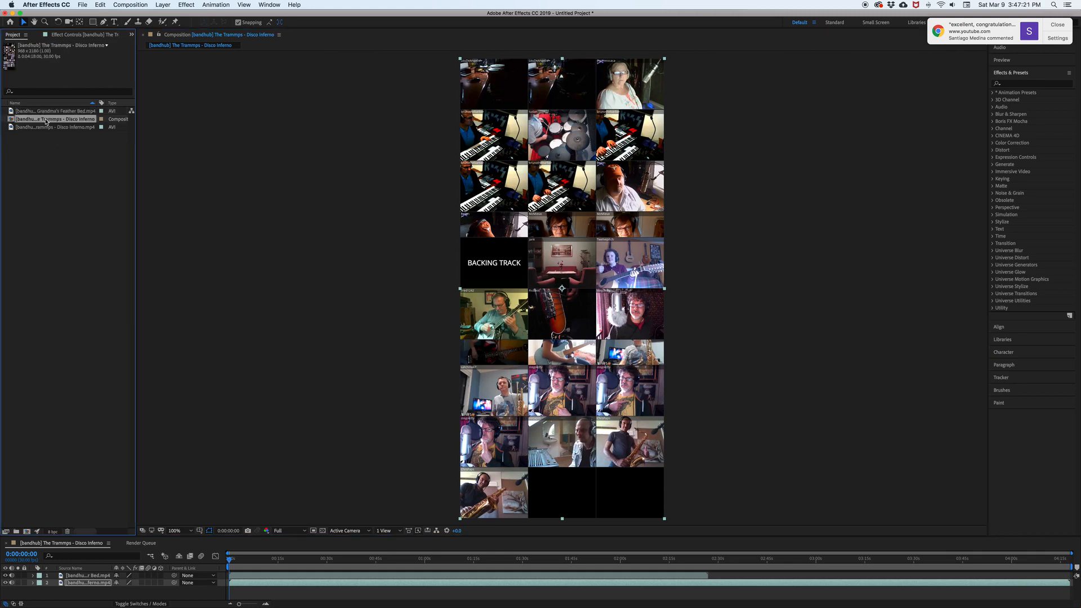
Set the Disco Inferno composition's width to 1920 and height to 1080 in Composition Settings
right_click(59, 118)
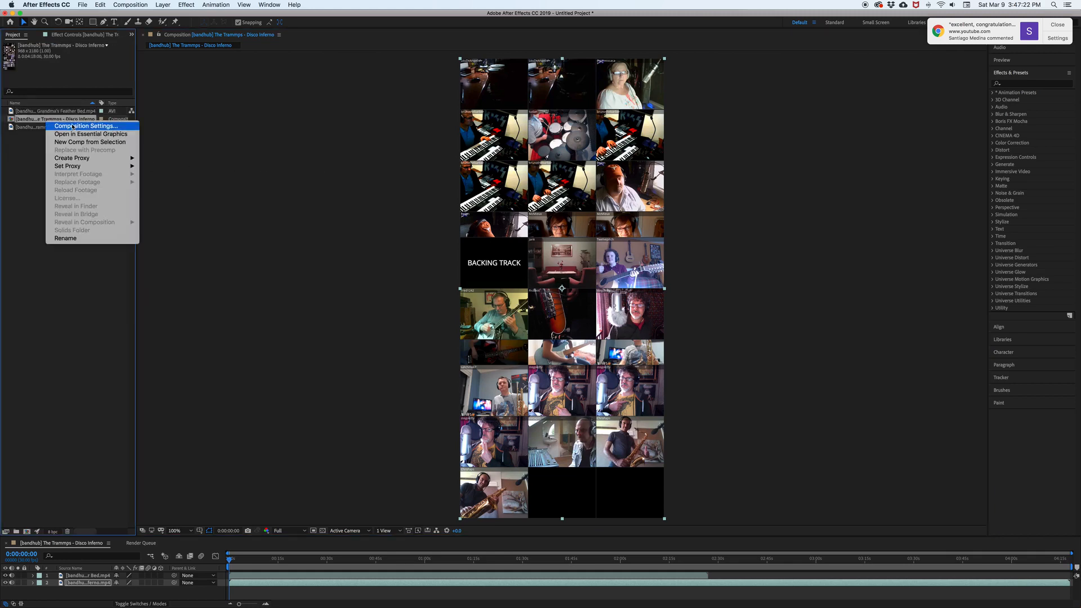
click(86, 126)
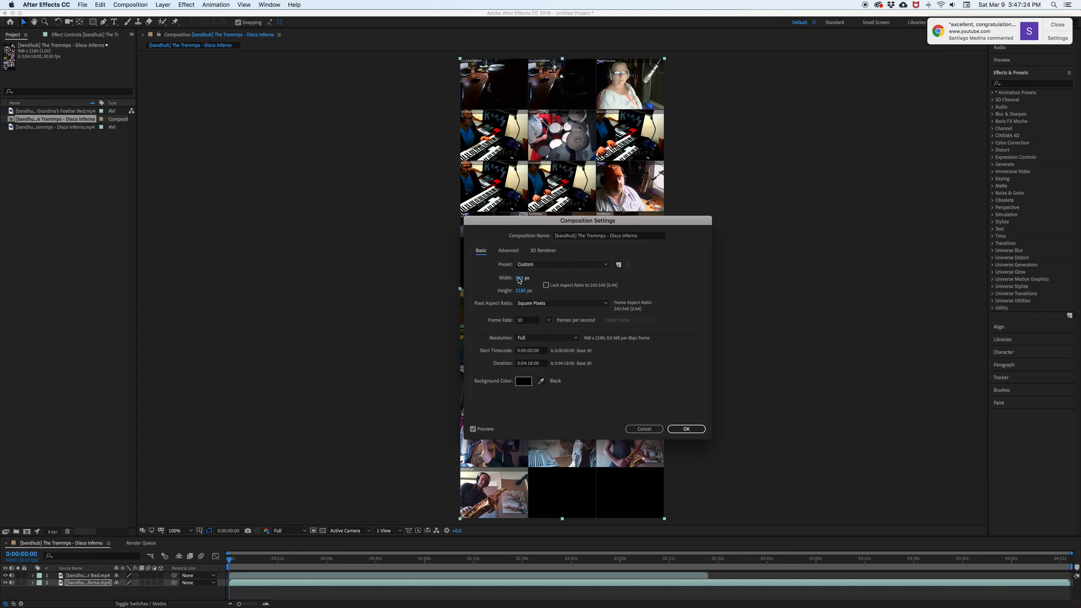
text(192)
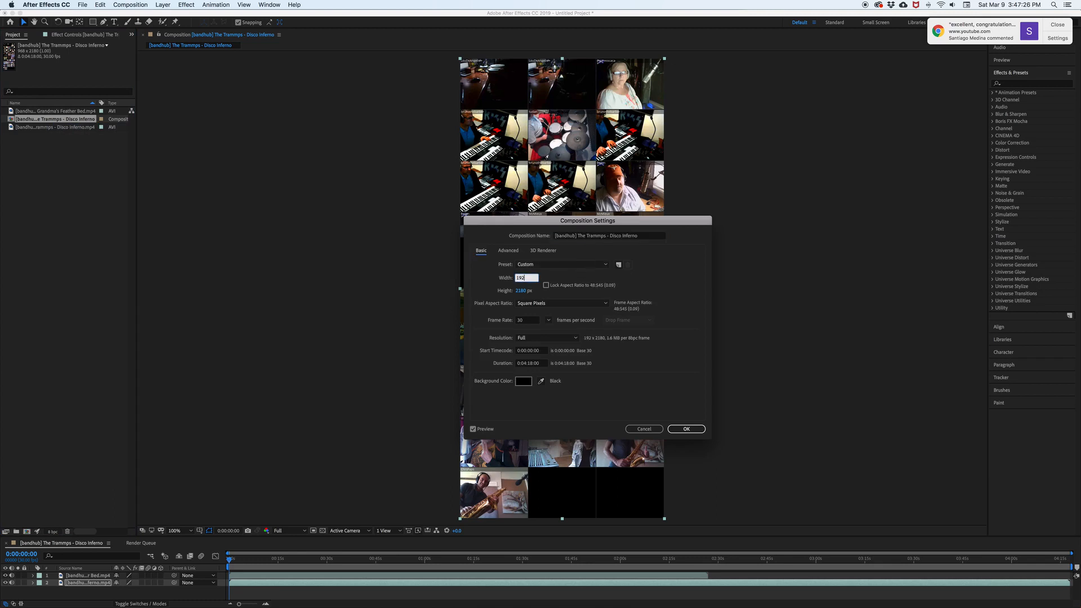
text(1920)
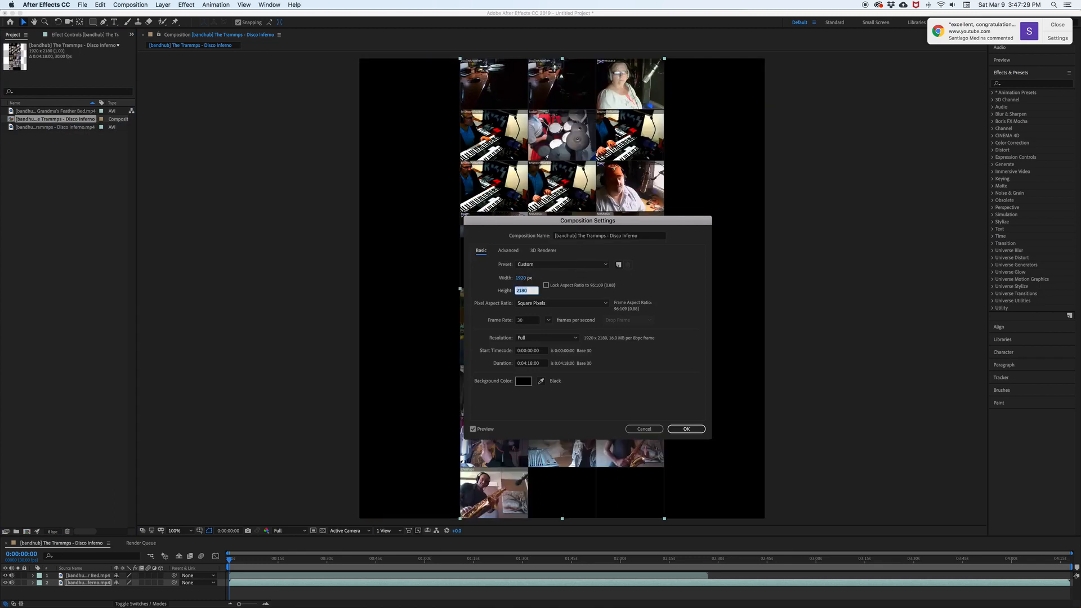
text(1080)
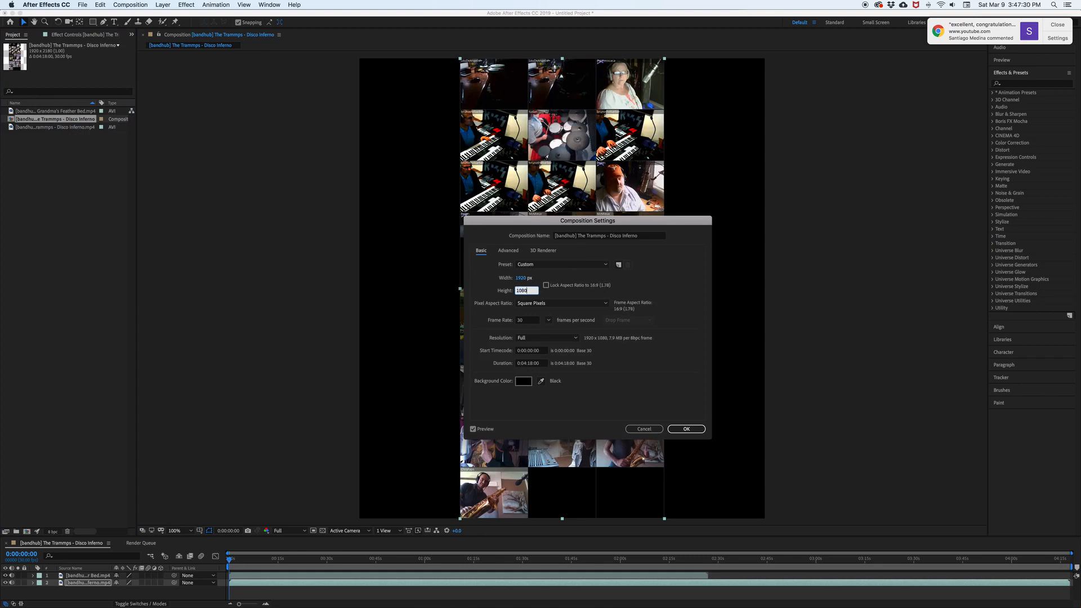
click(686, 428)
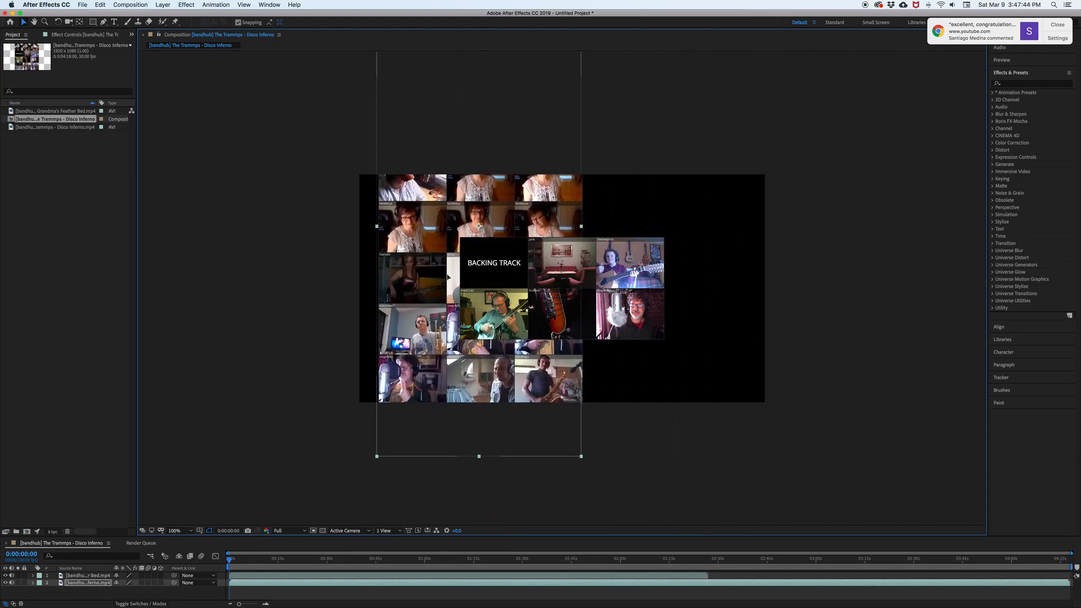
Move the Disco Inferno grid to the right within the composition frame
drag(493, 286, 728, 286)
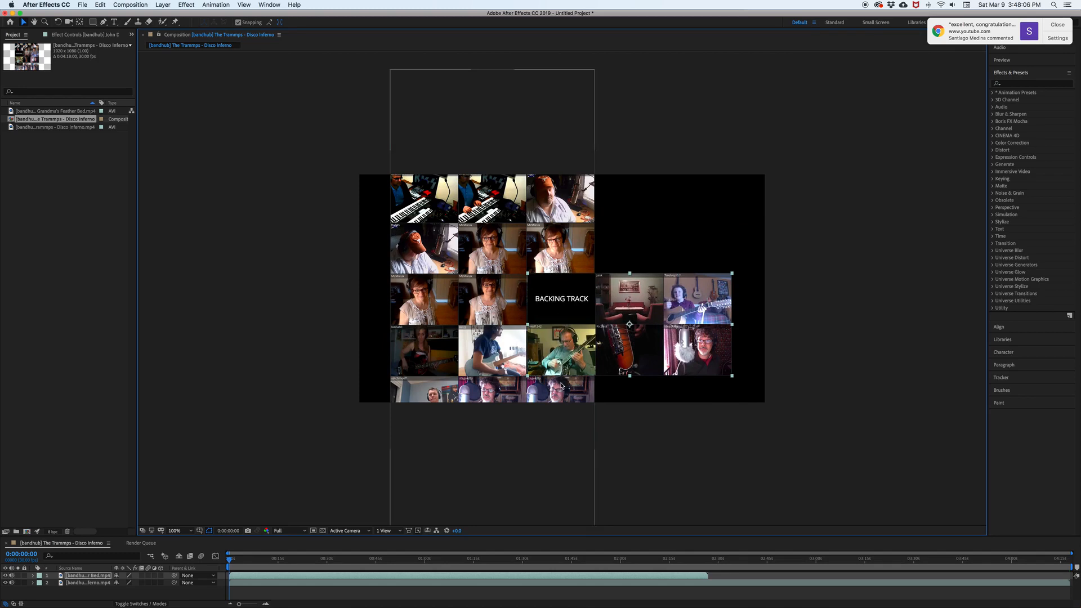
mouse_move(615, 247)
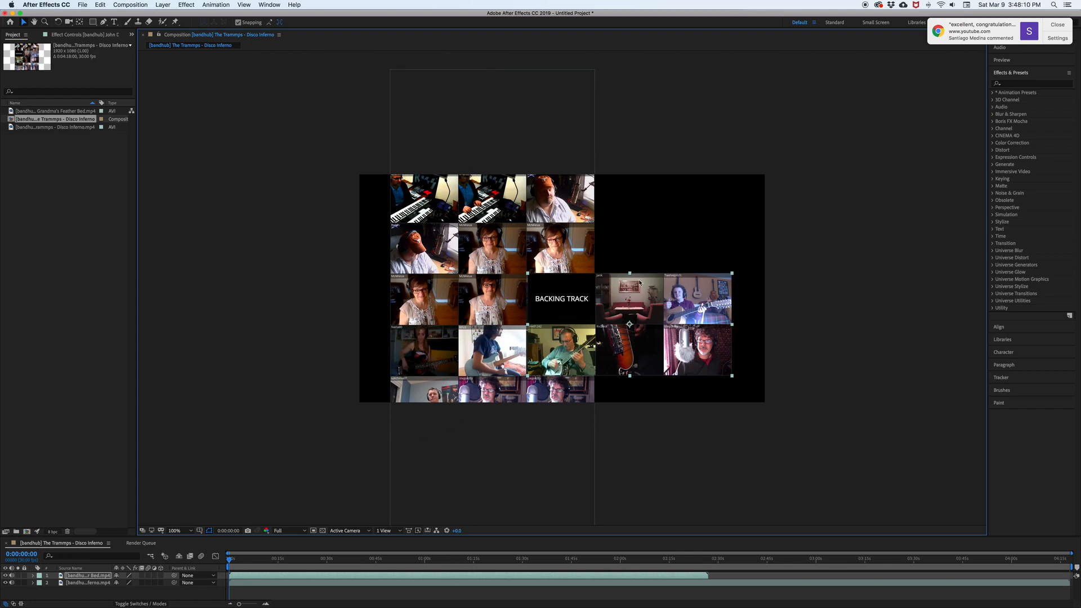
mouse_move(576, 248)
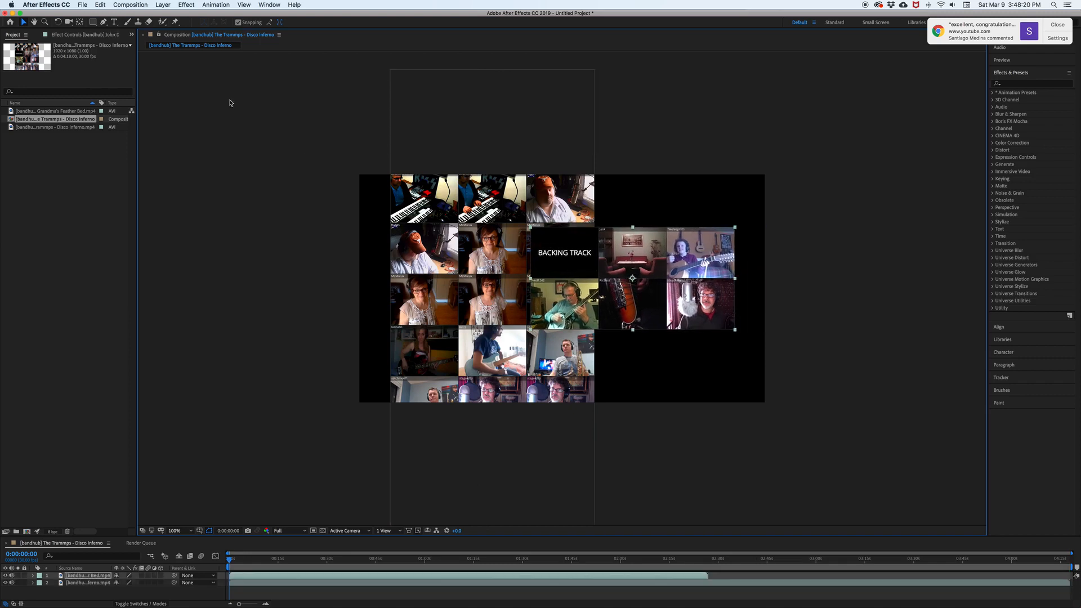
mouse_move(122, 49)
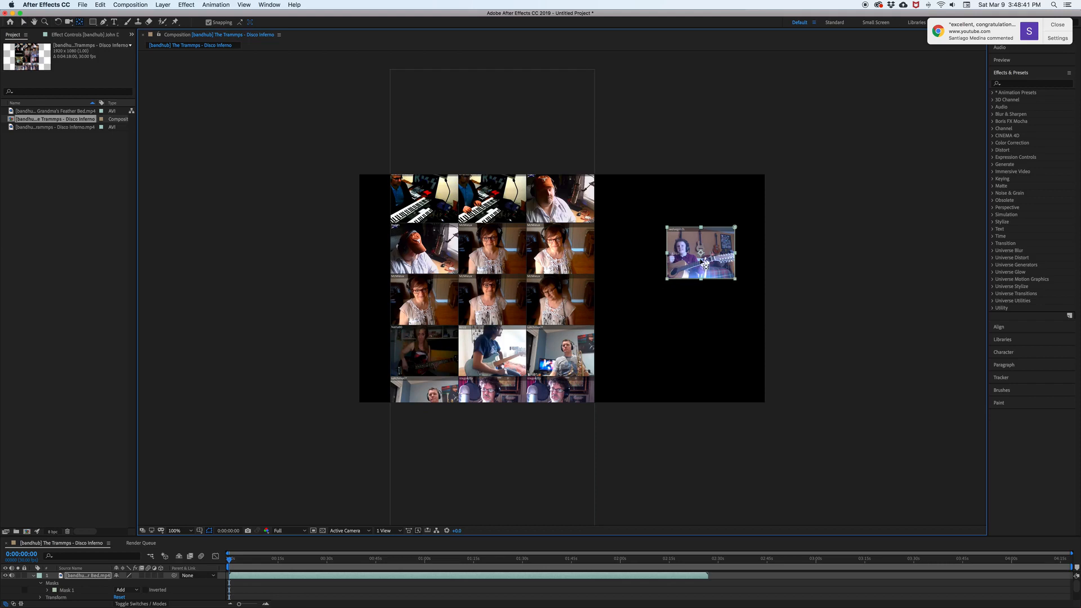
Nudge the masked guitarist panel into place and shift the Disco Inferno grid upward
drag(699, 252, 670, 267)
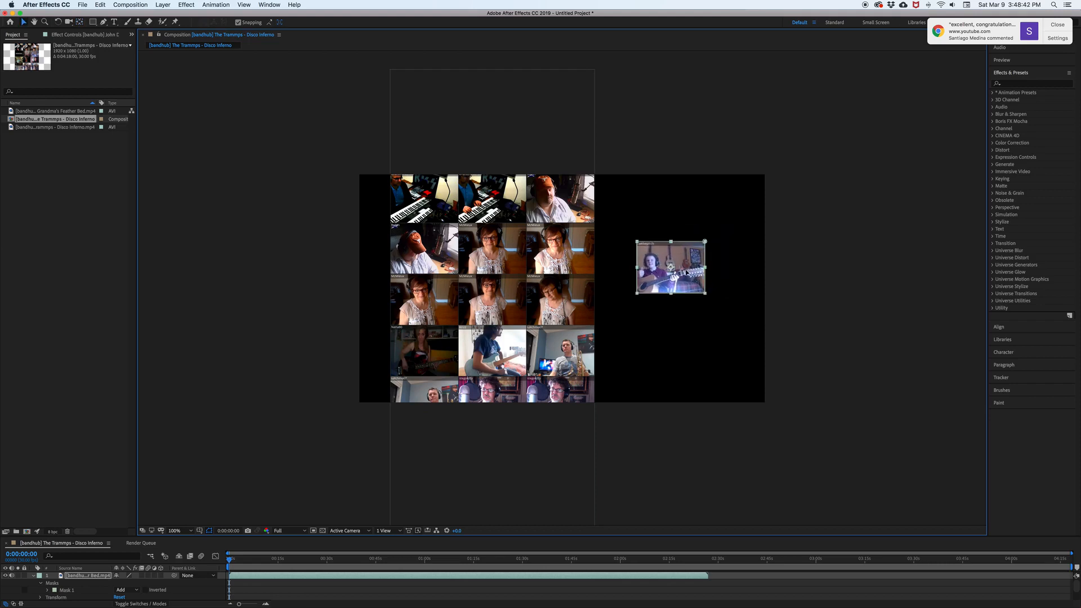
drag(669, 268, 678, 233)
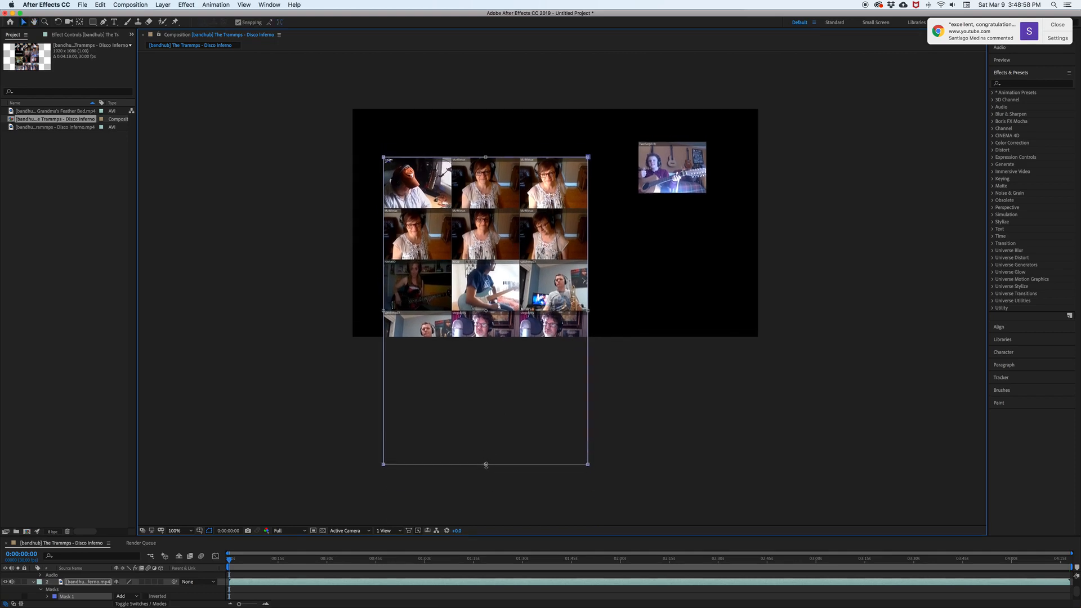
drag(486, 463, 487, 338)
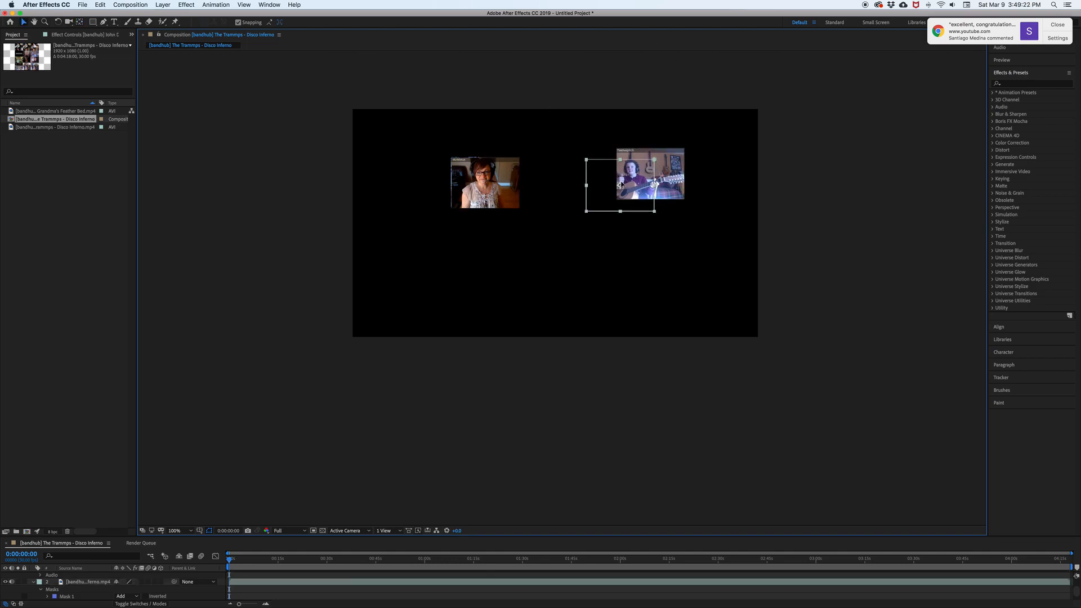
Move the guitarist panel leftward to sit beside the other panel
drag(648, 175, 581, 183)
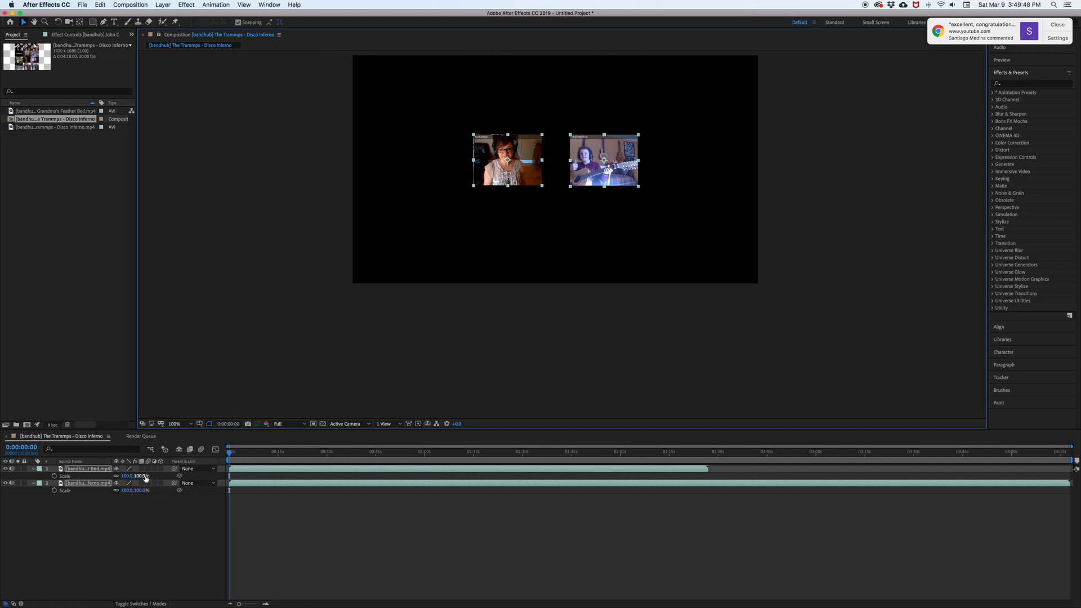
Set both panels' Scale to 250% and place the guitarist panel beside the left one
double_click(140, 475)
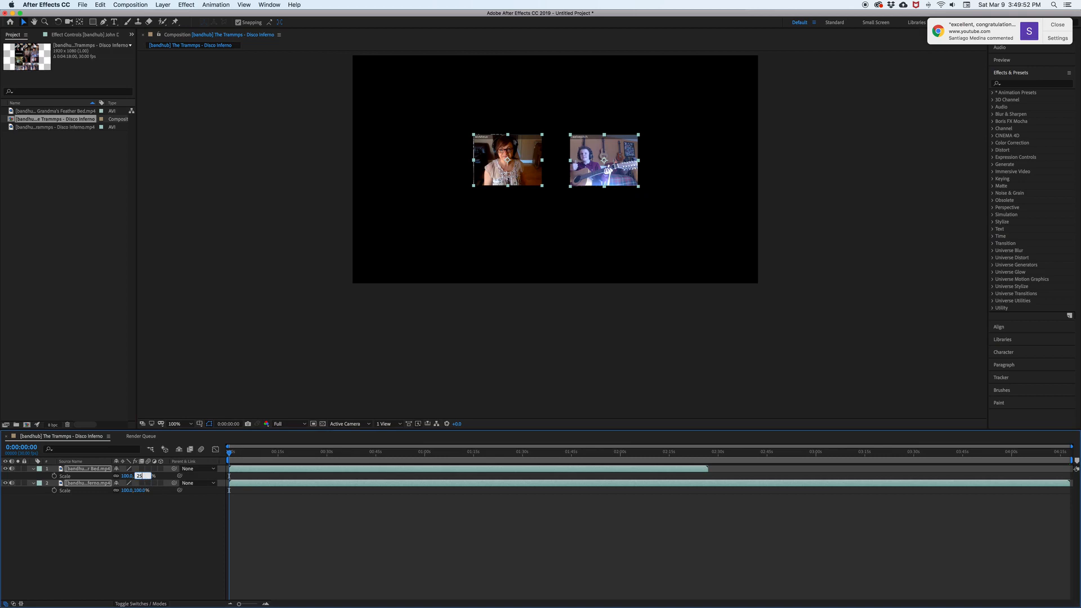
text(250)
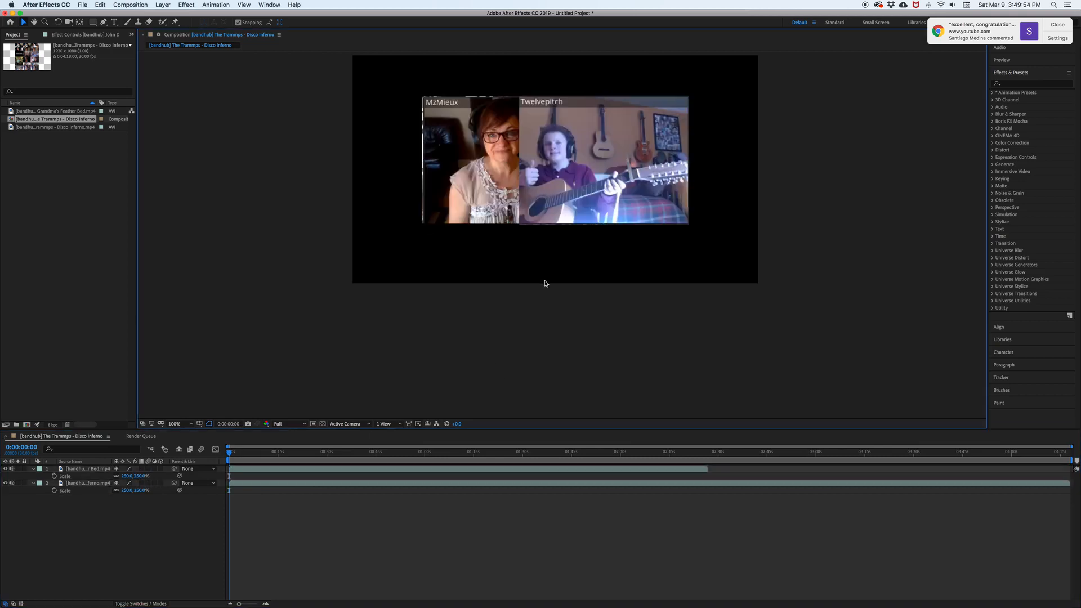
drag(603, 158, 661, 179)
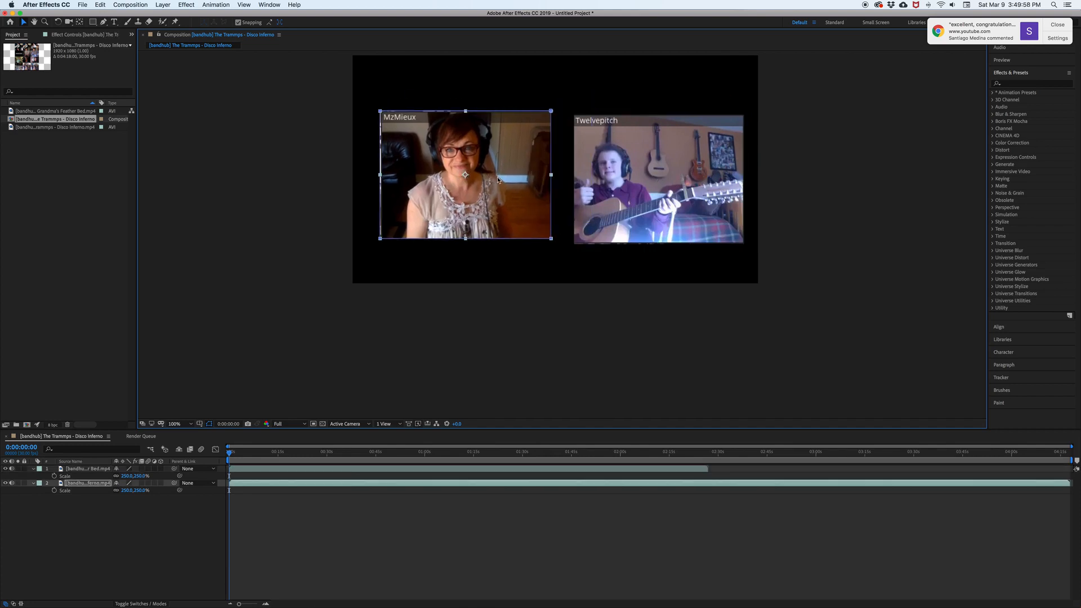
click(657, 179)
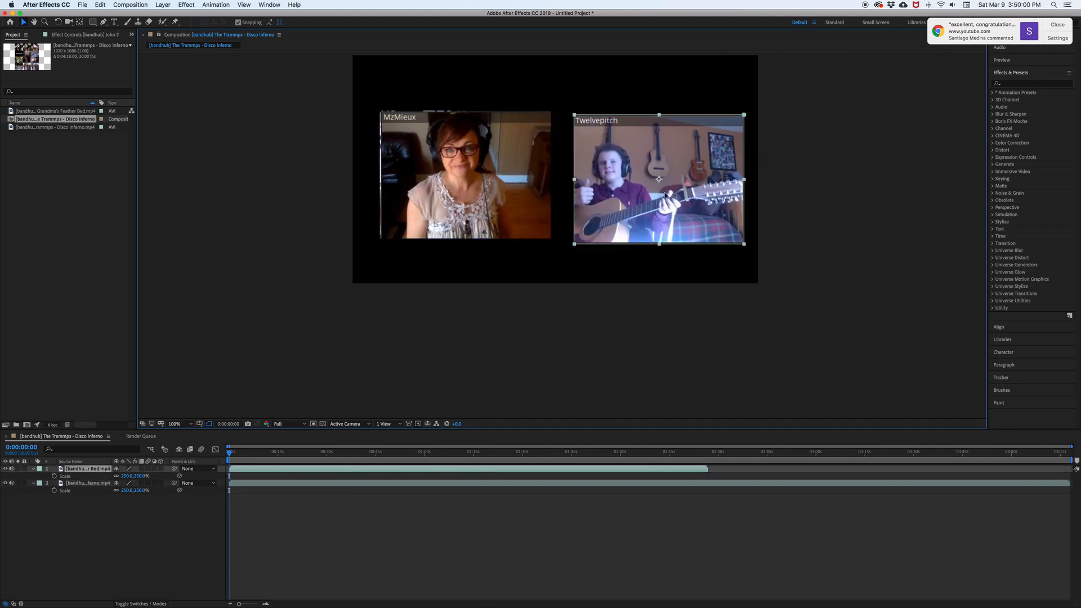
drag(659, 178, 652, 174)
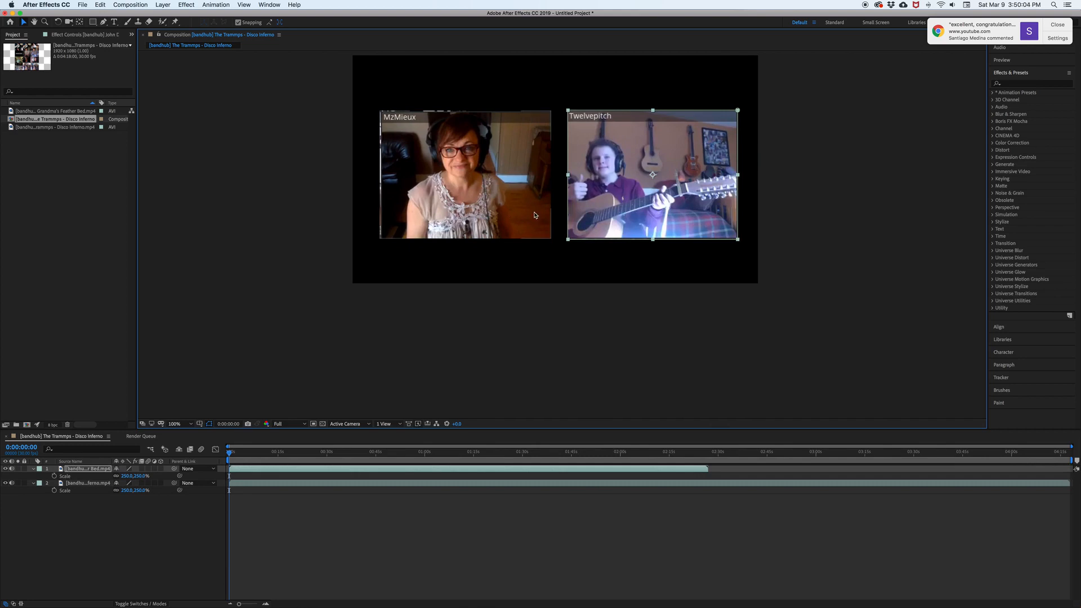
mouse_move(493, 225)
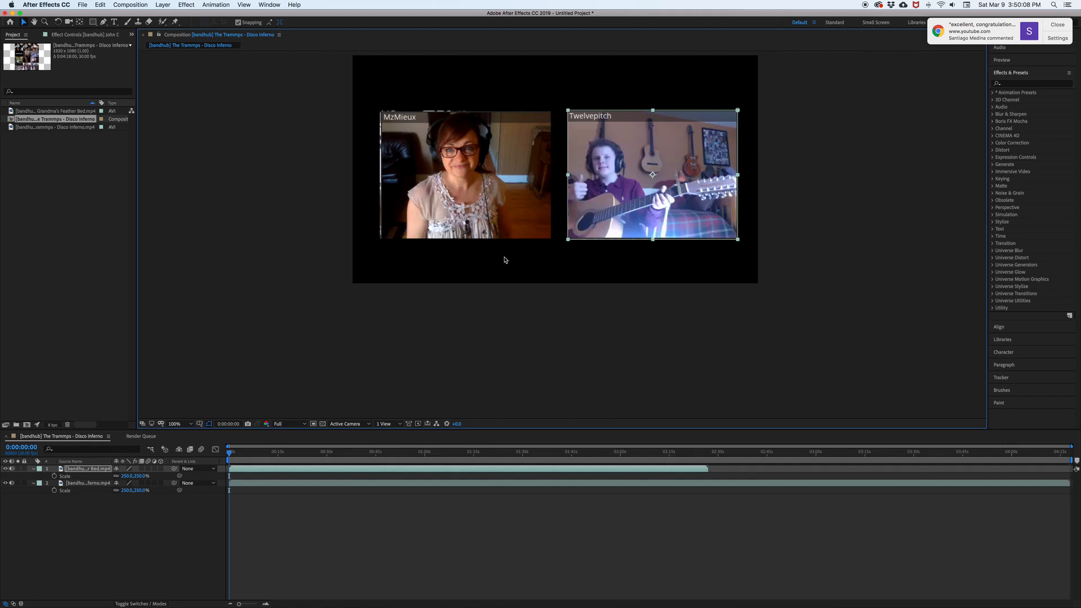
mouse_move(639, 182)
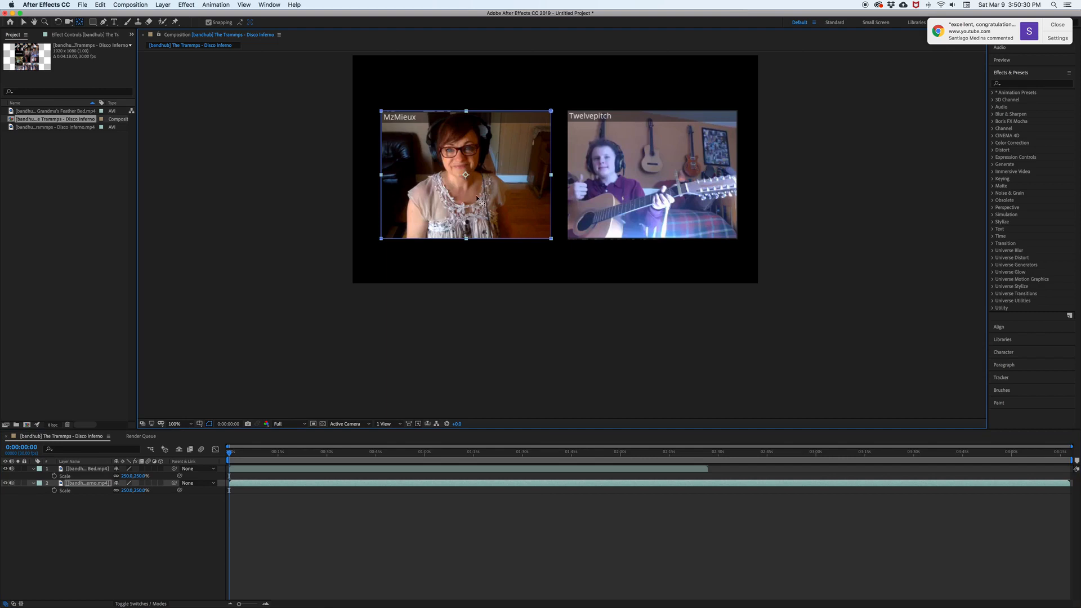
mouse_move(536, 88)
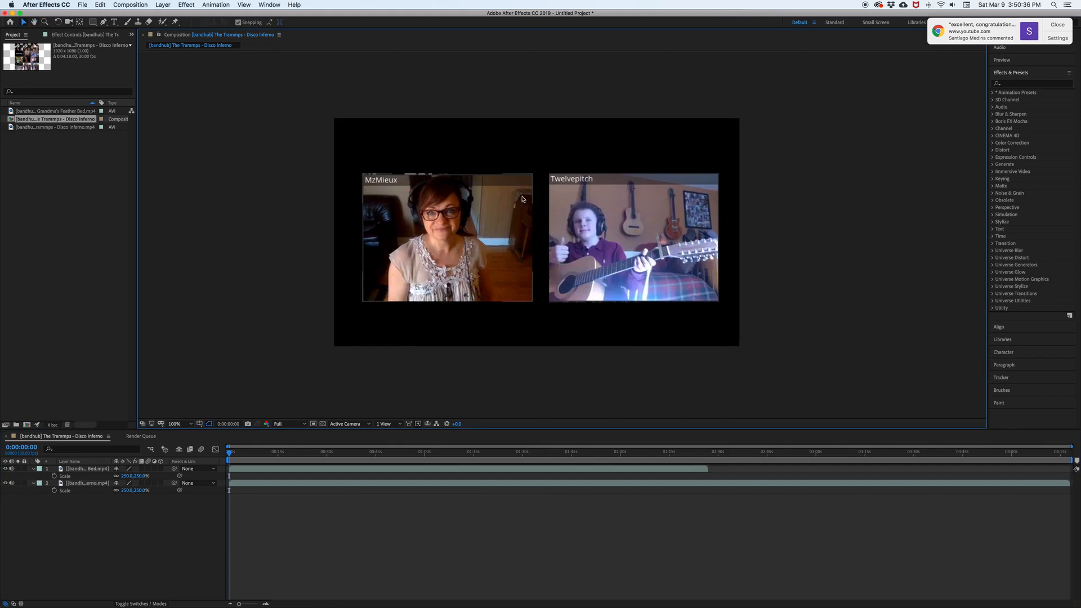
mouse_move(480, 223)
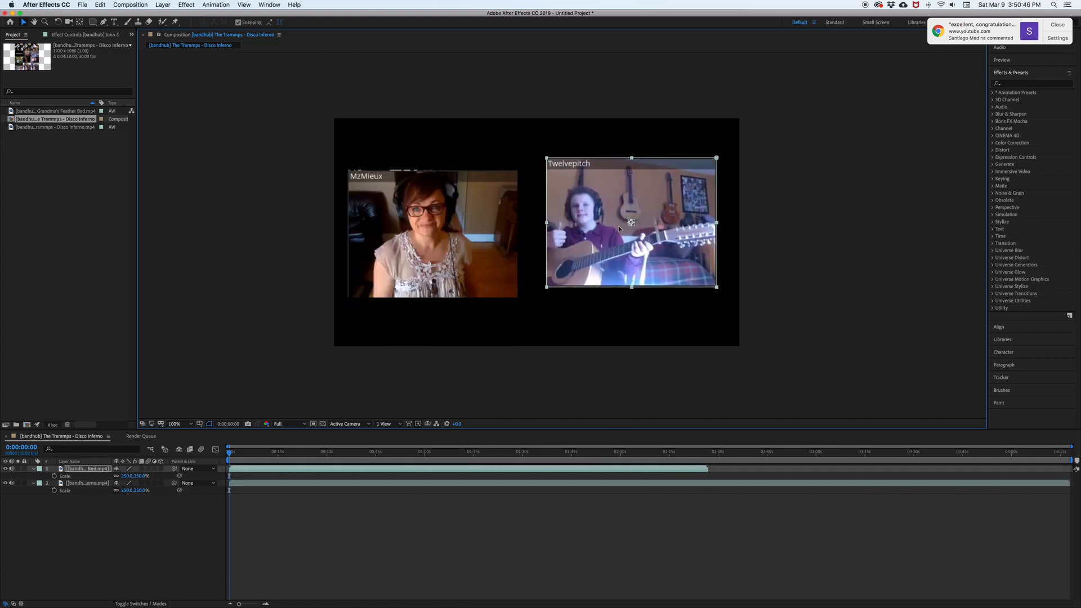
Lower the guitarist panel and raise the left panel until both sit level
drag(631, 222, 621, 227)
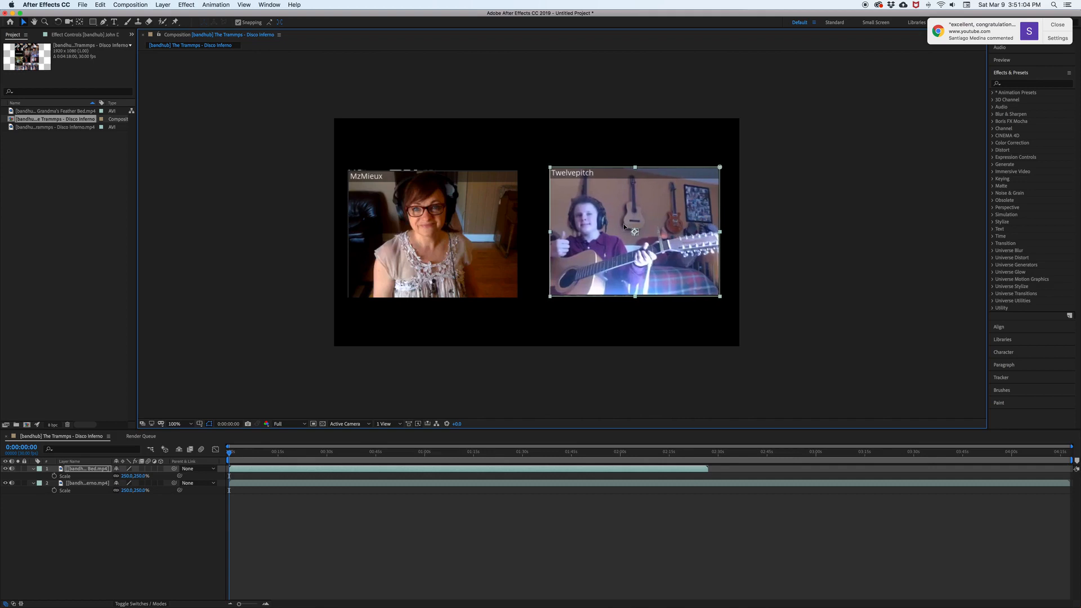
click(432, 234)
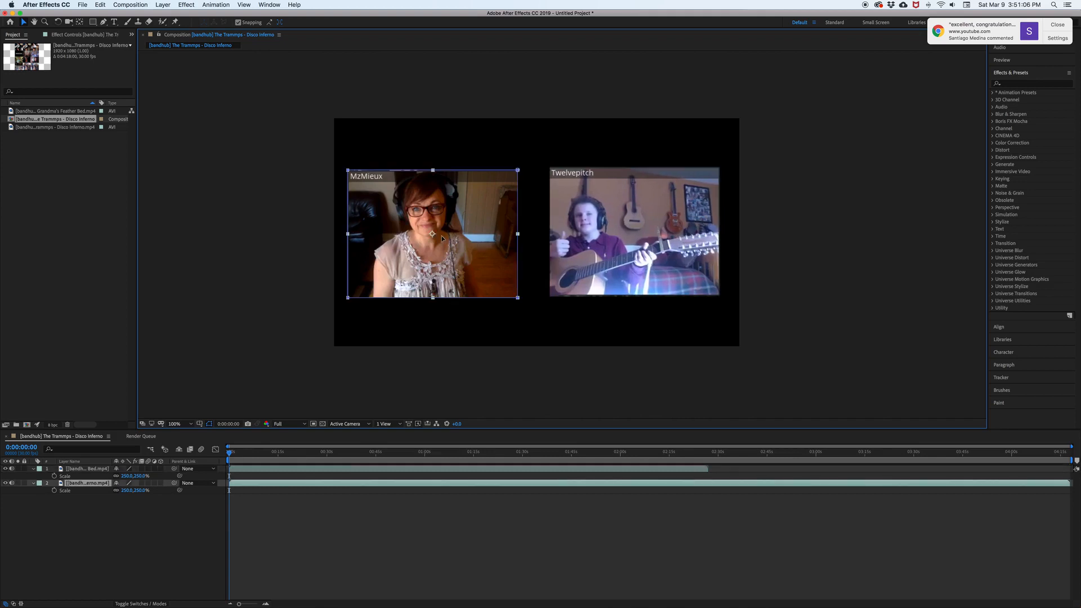
drag(432, 232, 436, 229)
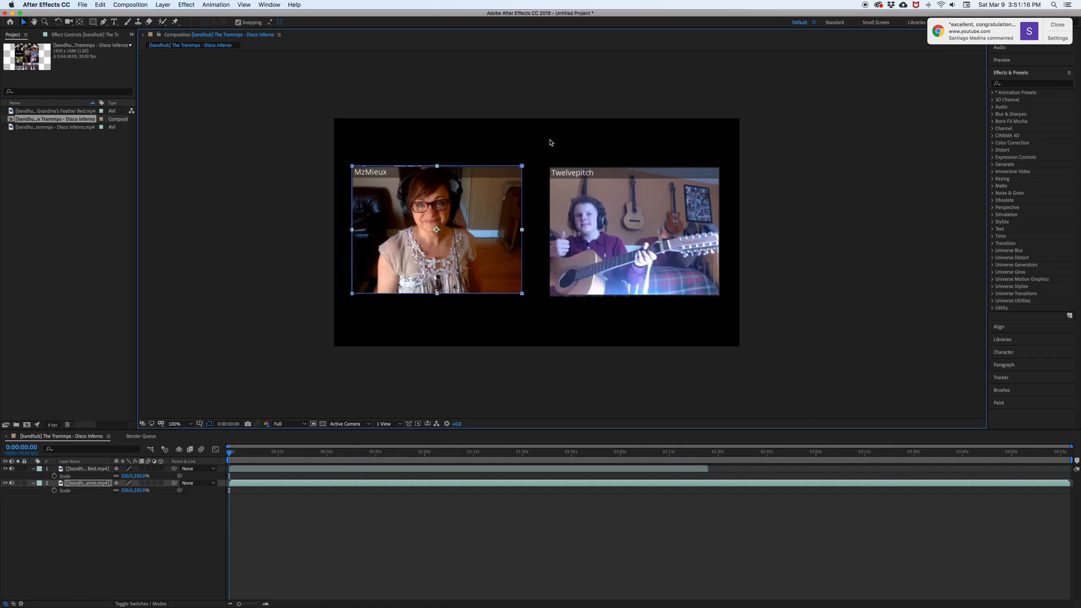
mouse_move(458, 134)
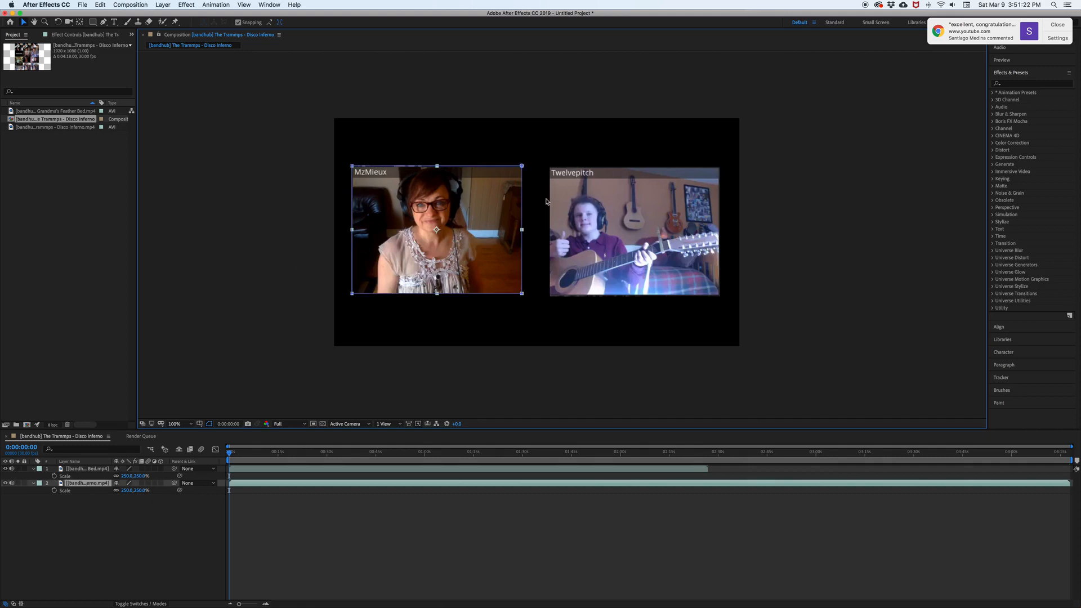
mouse_move(543, 202)
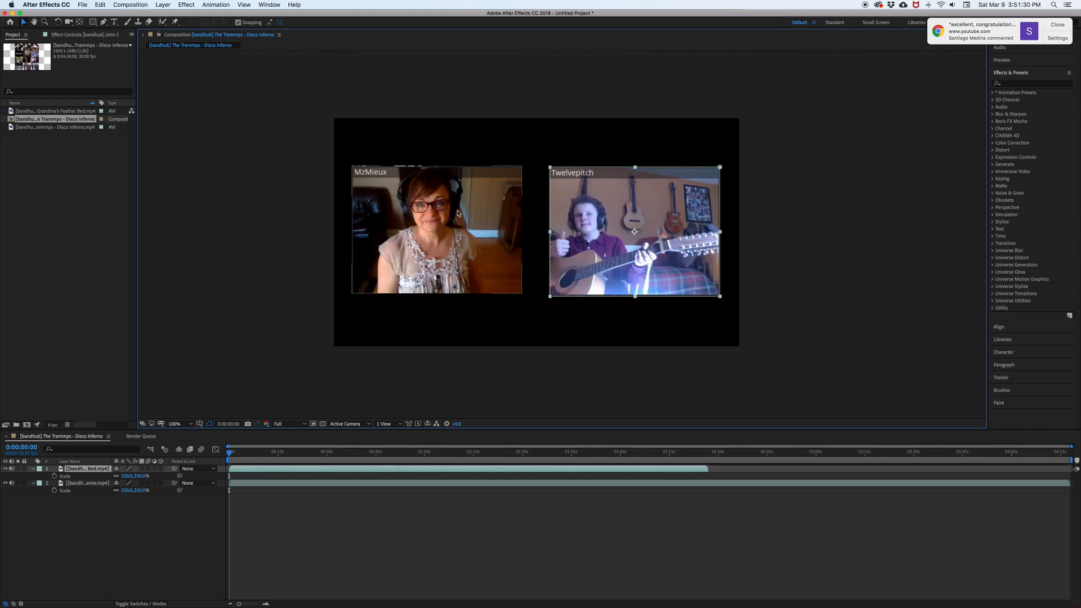
click(436, 231)
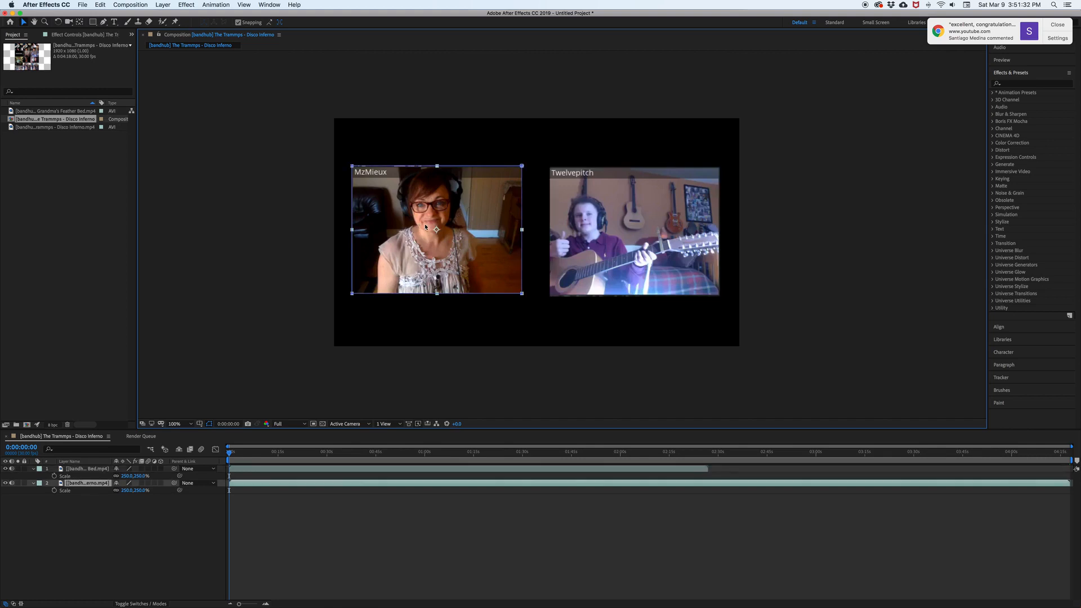
mouse_move(443, 220)
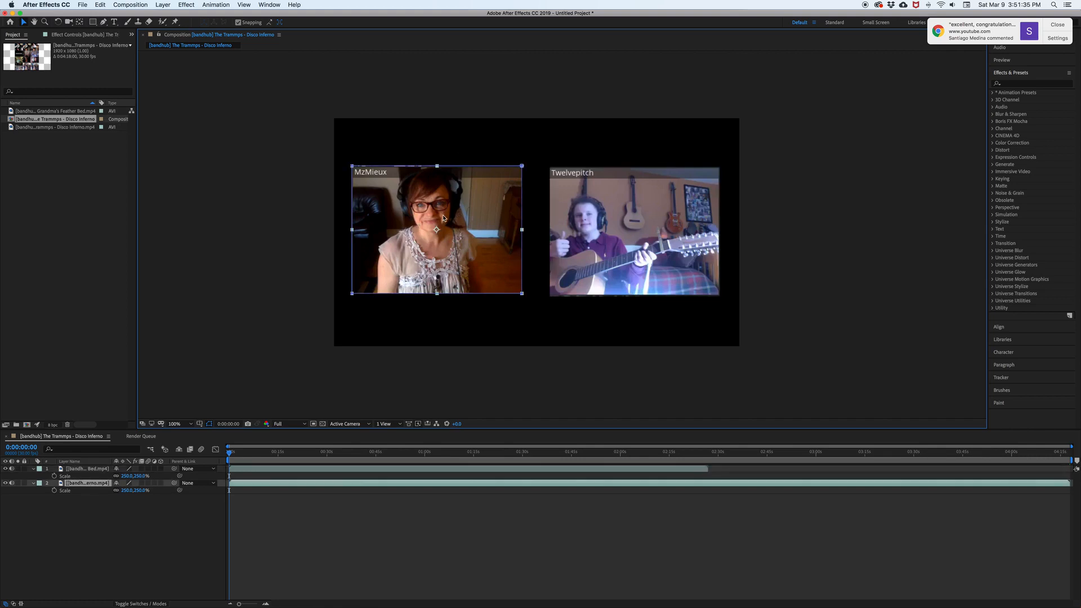
mouse_move(447, 230)
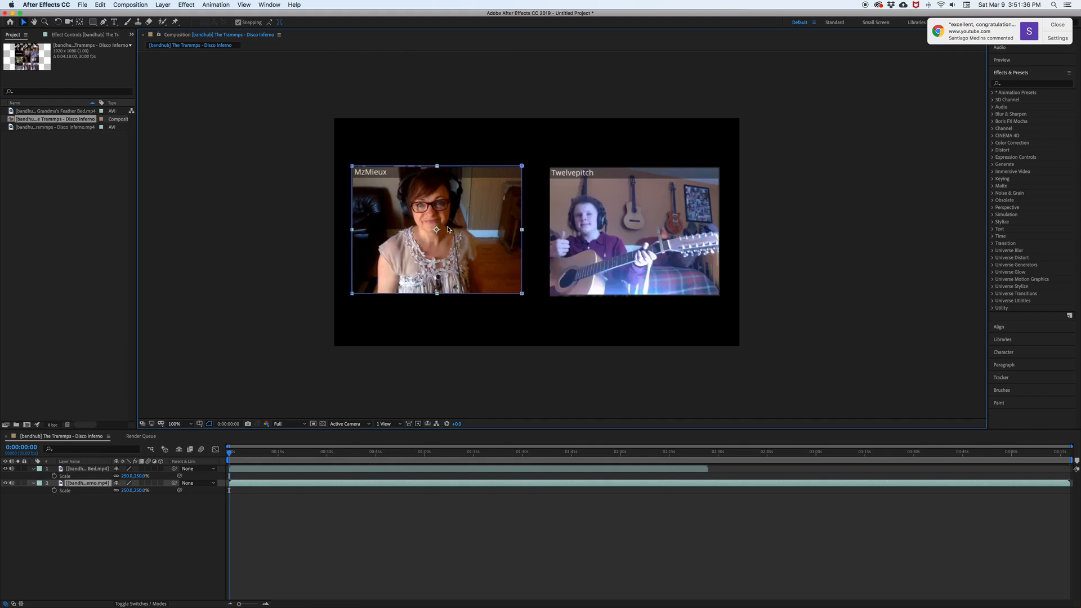
mouse_move(450, 228)
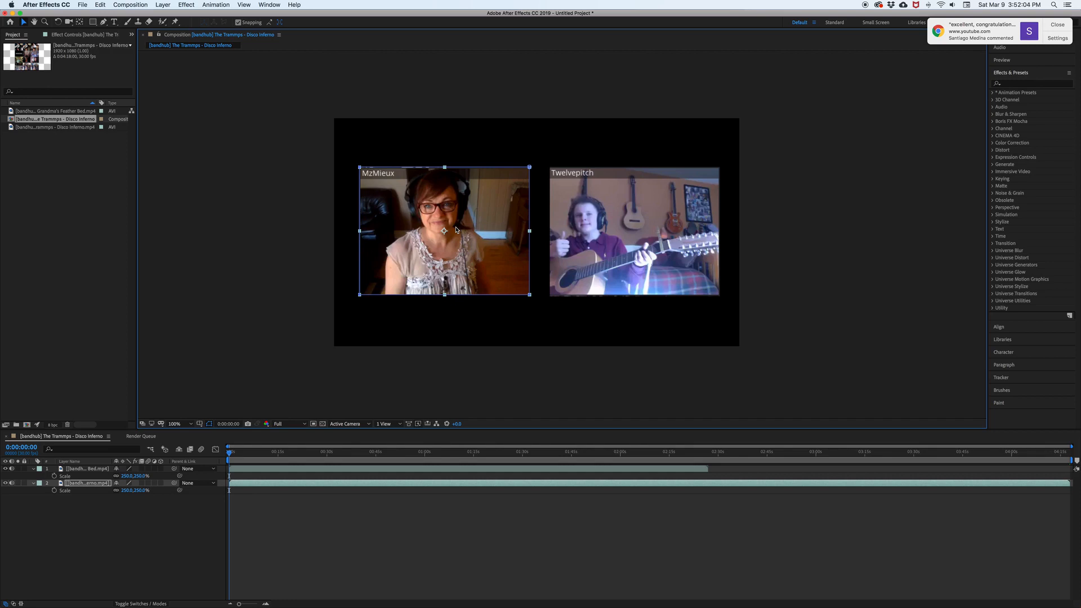
mouse_move(453, 237)
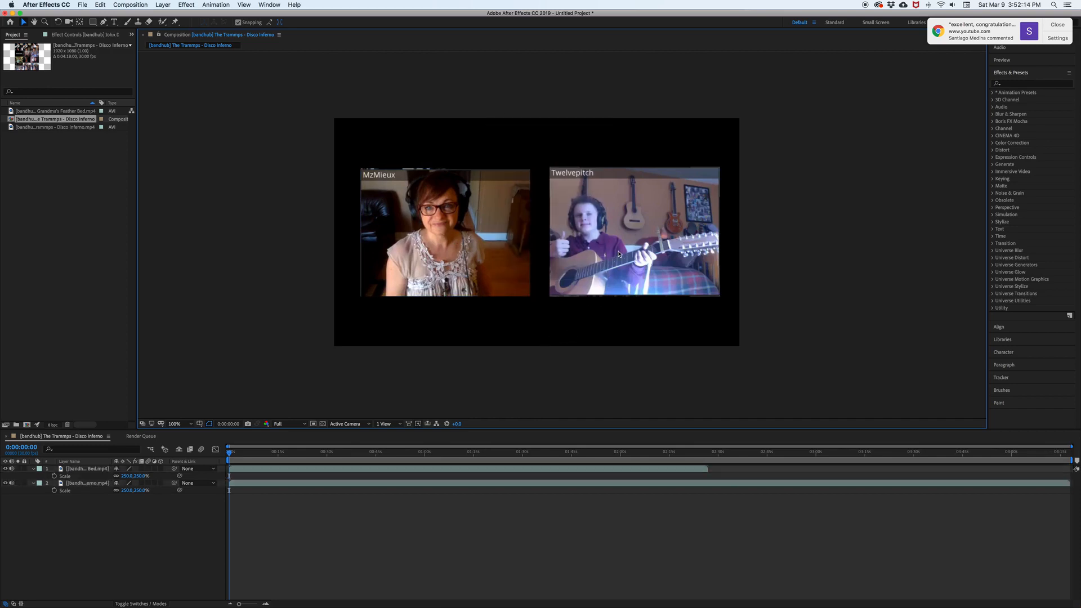
click(634, 232)
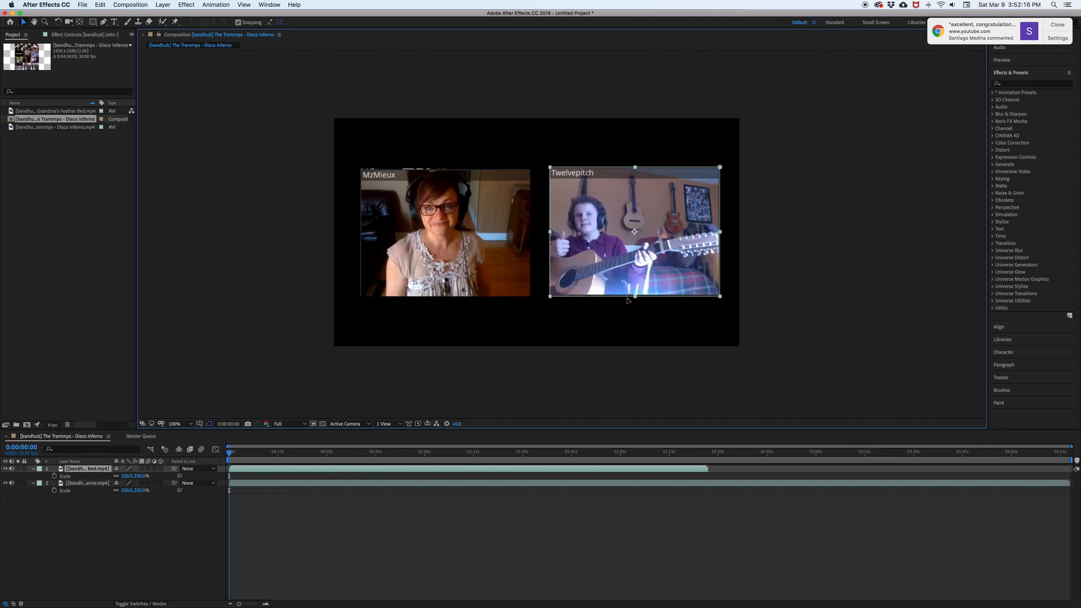